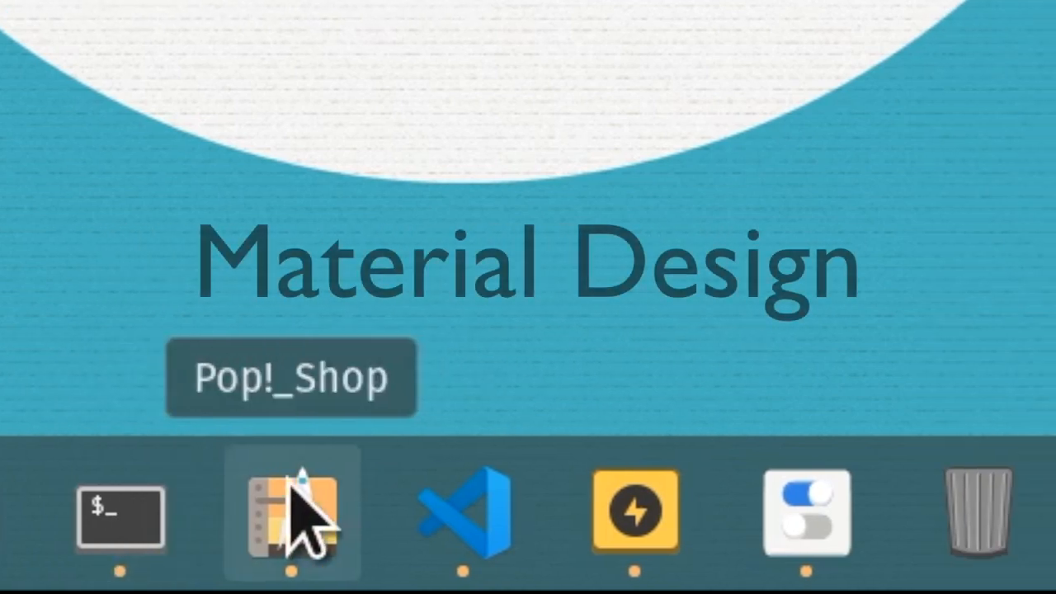
Launch the app from the dock and start typing the AnimalSounds code in main.js
left_click(120, 518)
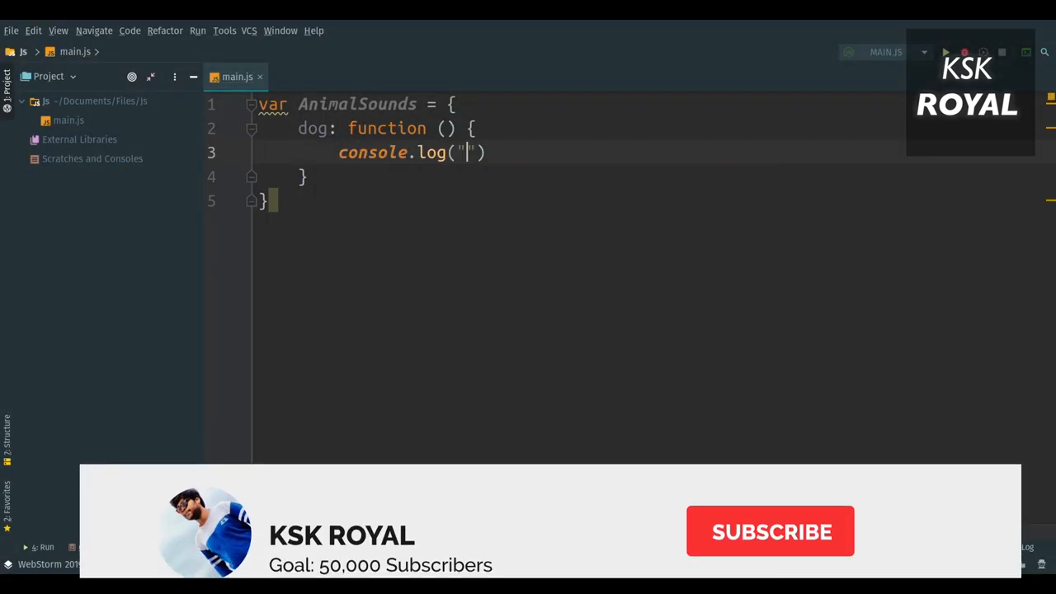
type("f")
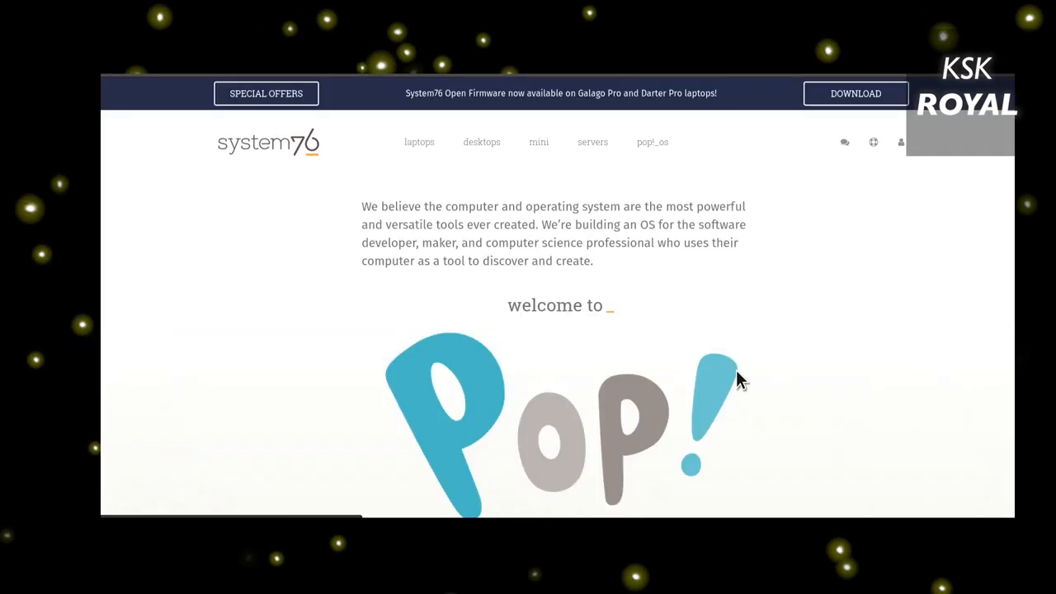
Bring up the Pop!_OS 19.10 download popup and read the NVIDIA ISO note
scroll("down", 3)
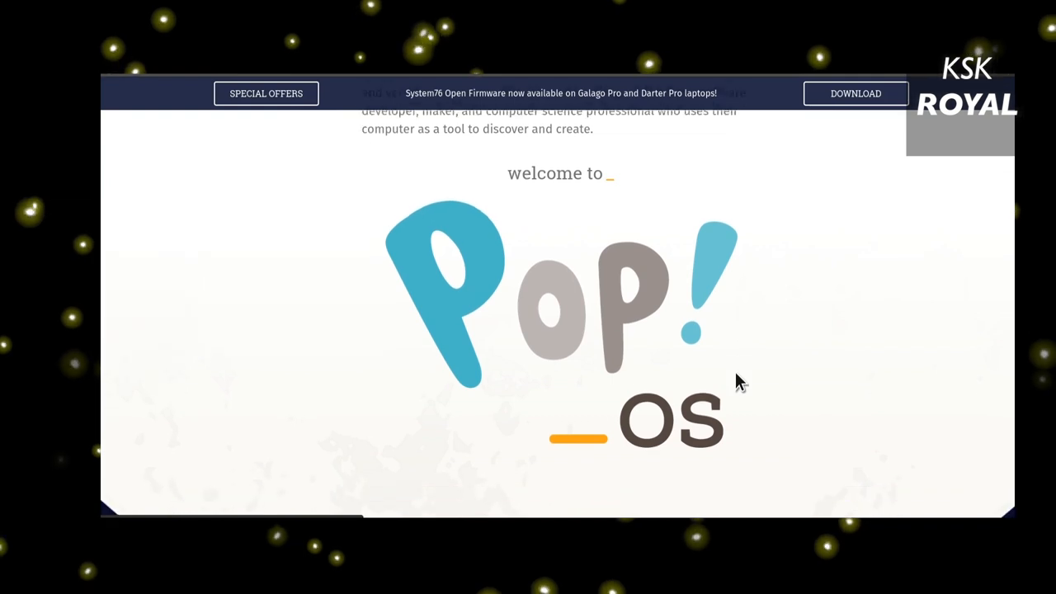
scroll("down", 3)
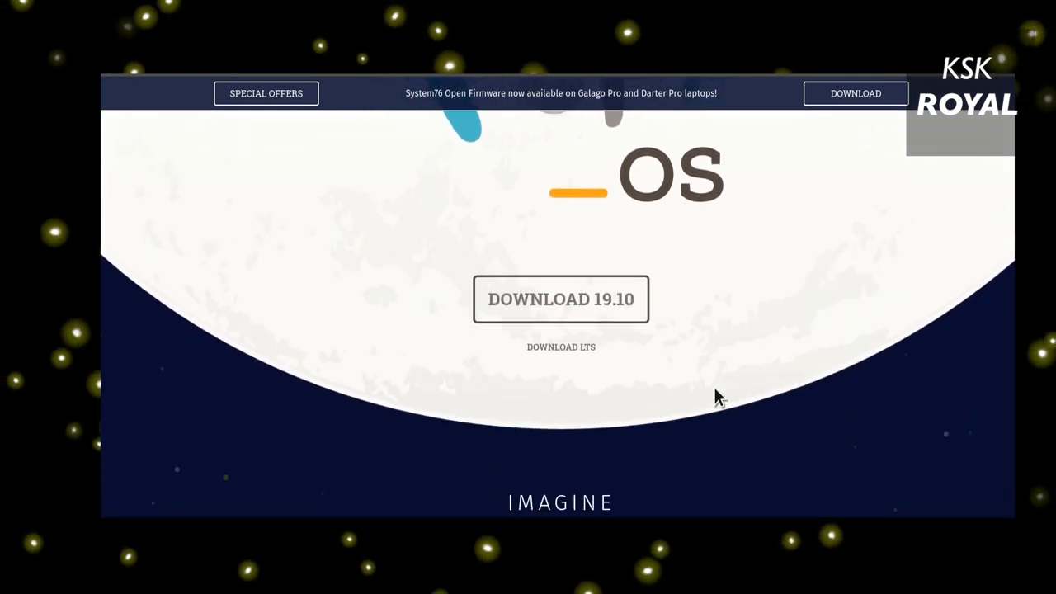
scroll("down", 3)
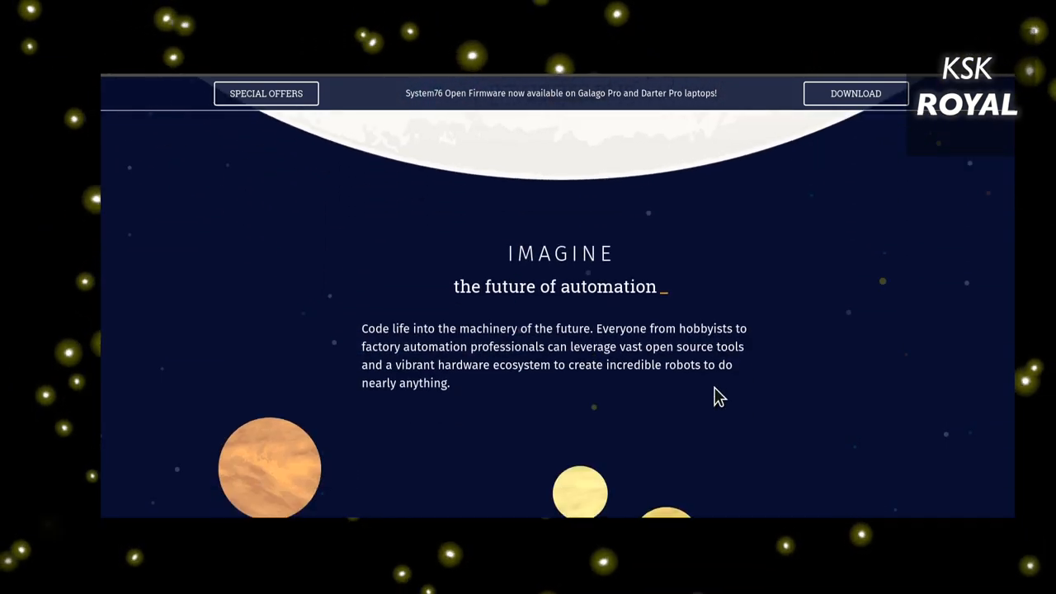
scroll("down", 3)
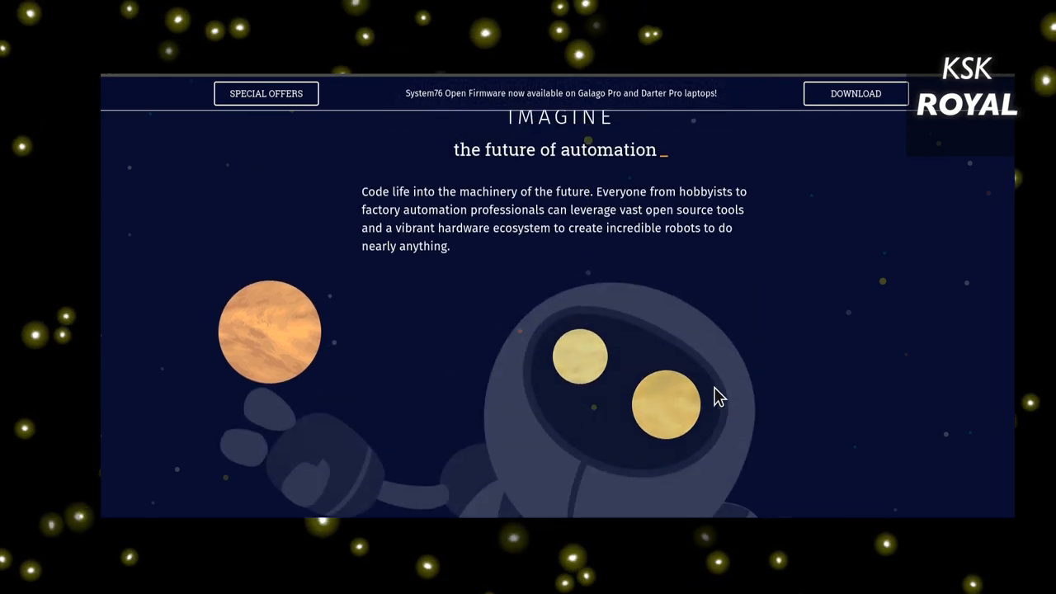
scroll("up", 3)
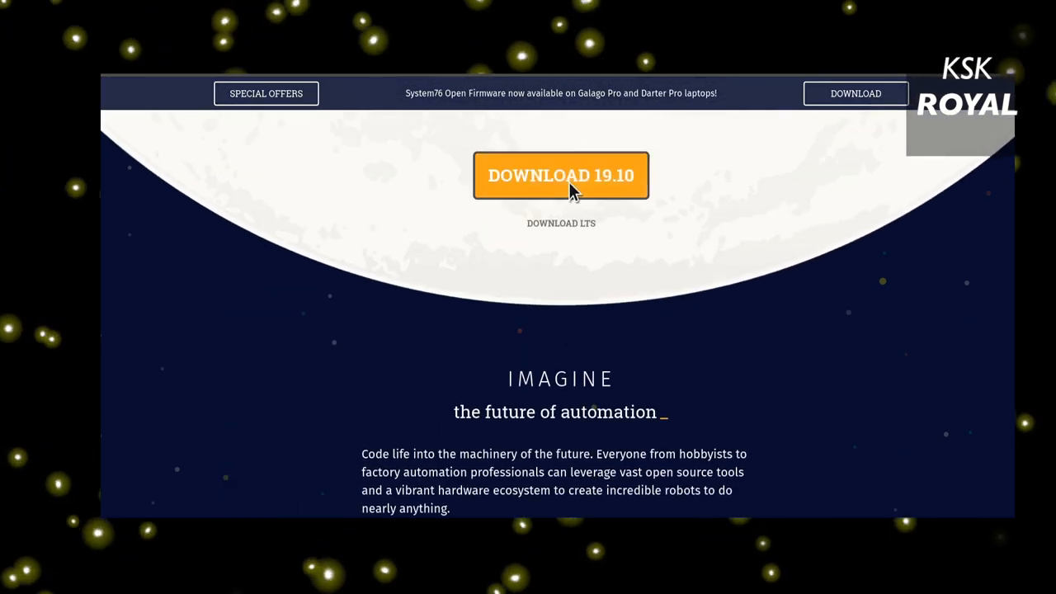
left_click(561, 175)
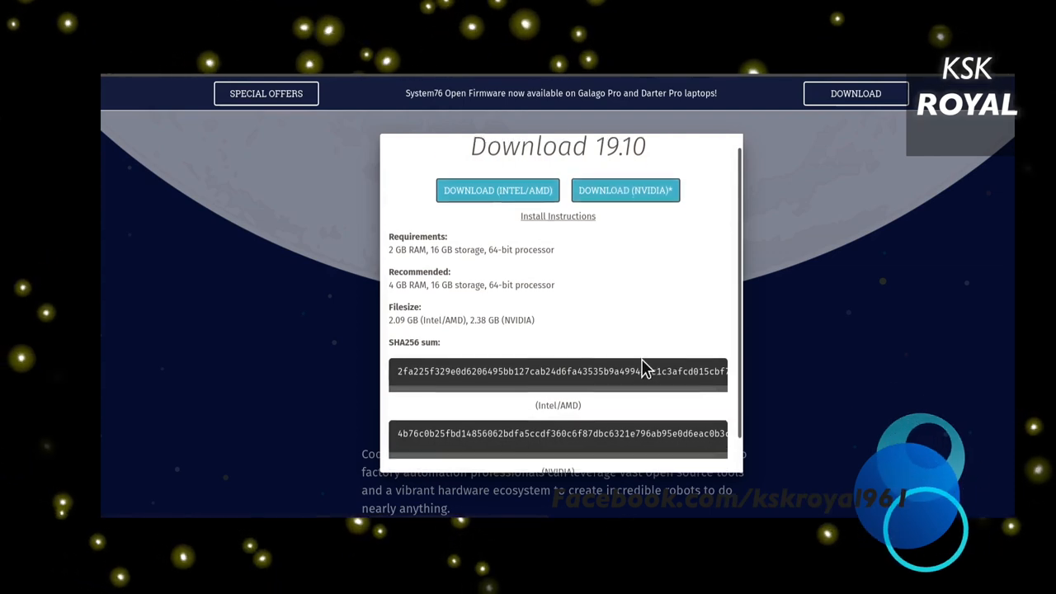
scroll("down", 3)
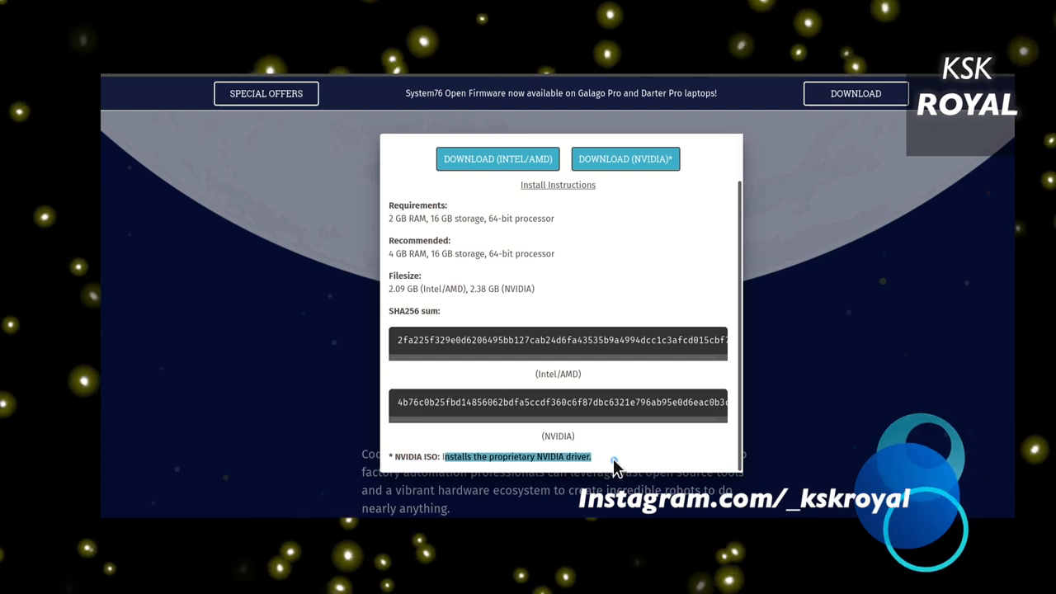
mouse_move(614, 300)
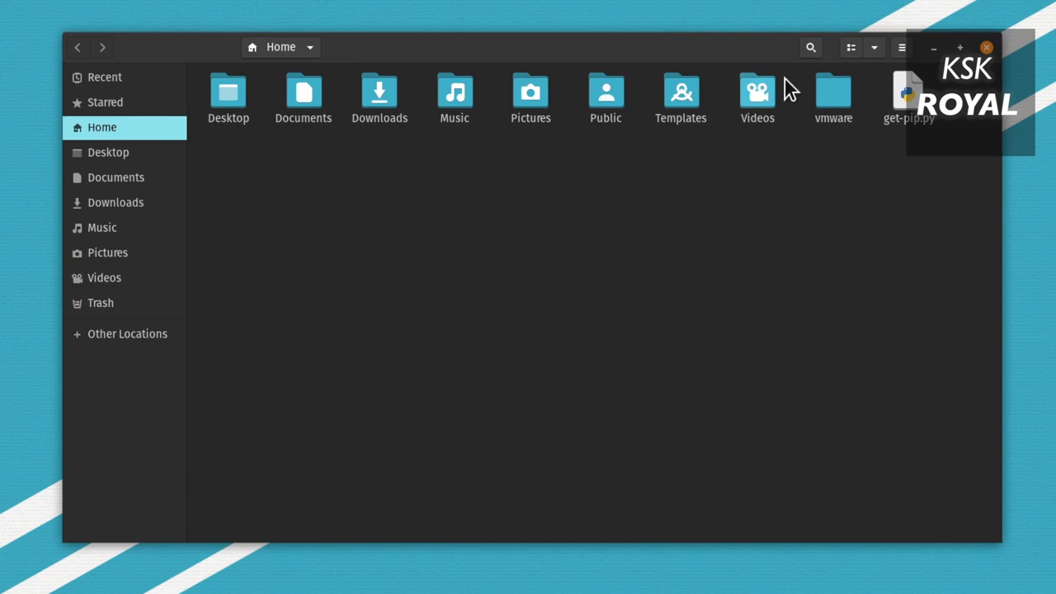
mouse_move(908, 183)
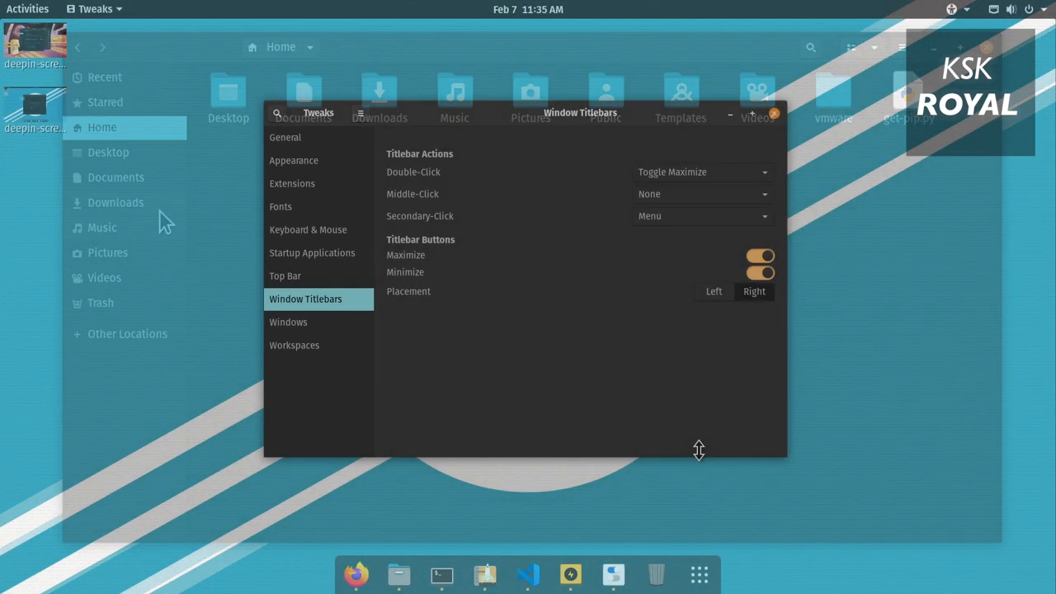
View Top Bar then Window Titlebars showing Maximize and Minimize enabled, then minimize Tweaks
left_click(285, 276)
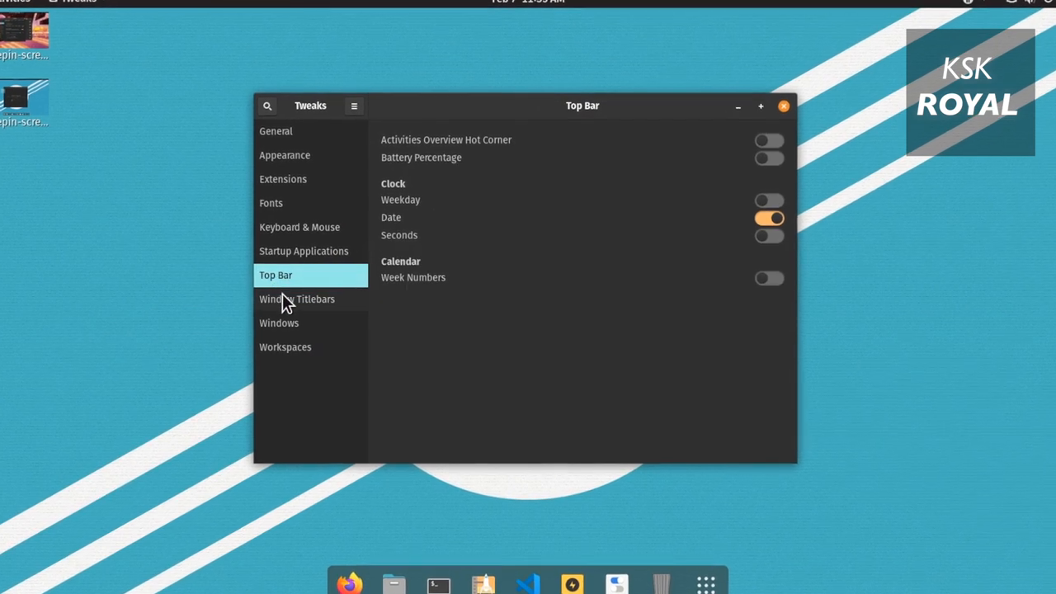
left_click(298, 299)
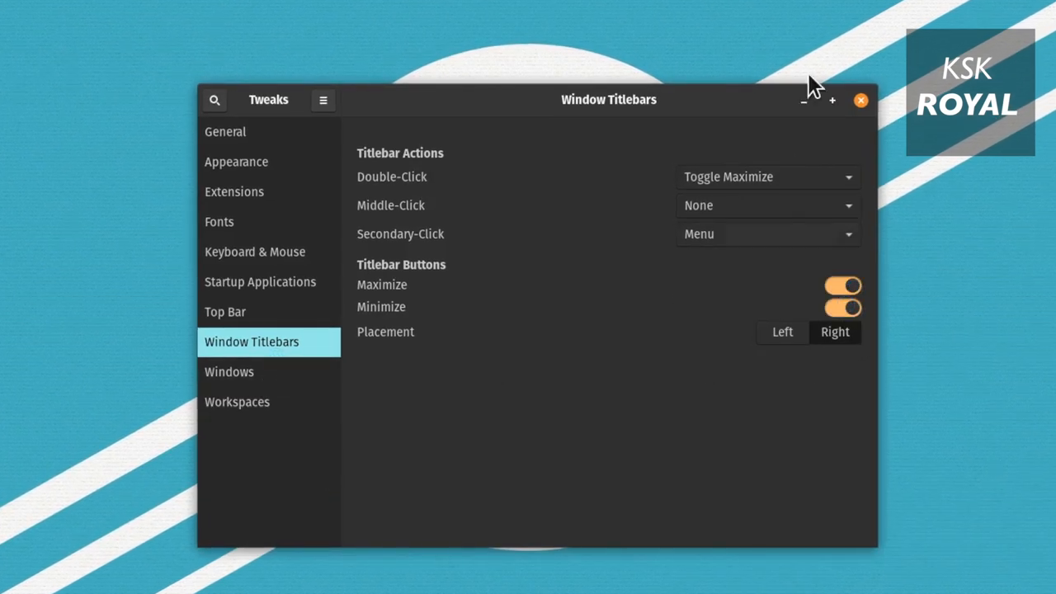
left_click(860, 99)
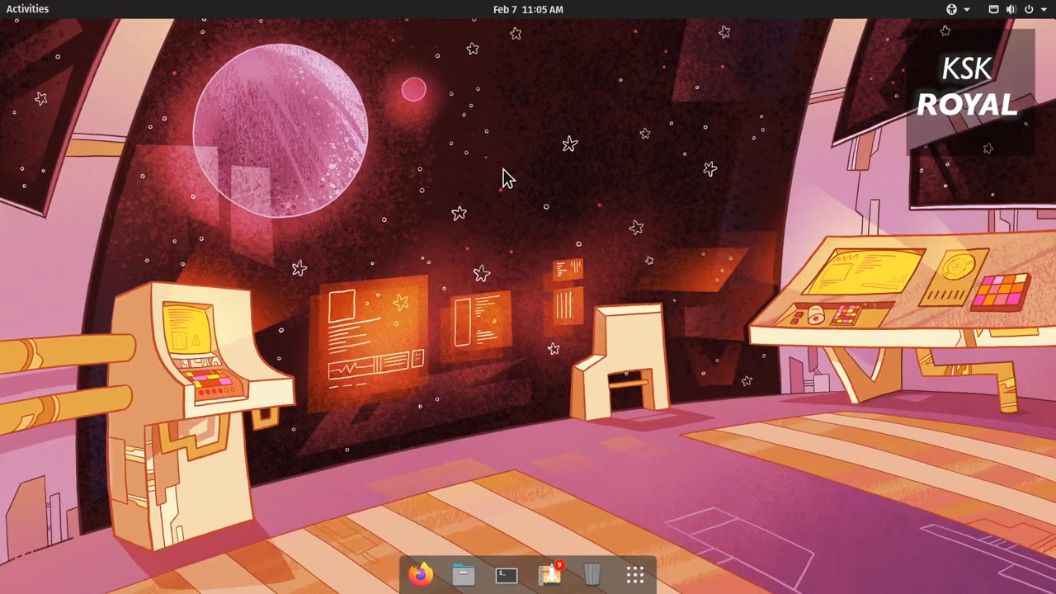
mouse_move(458, 371)
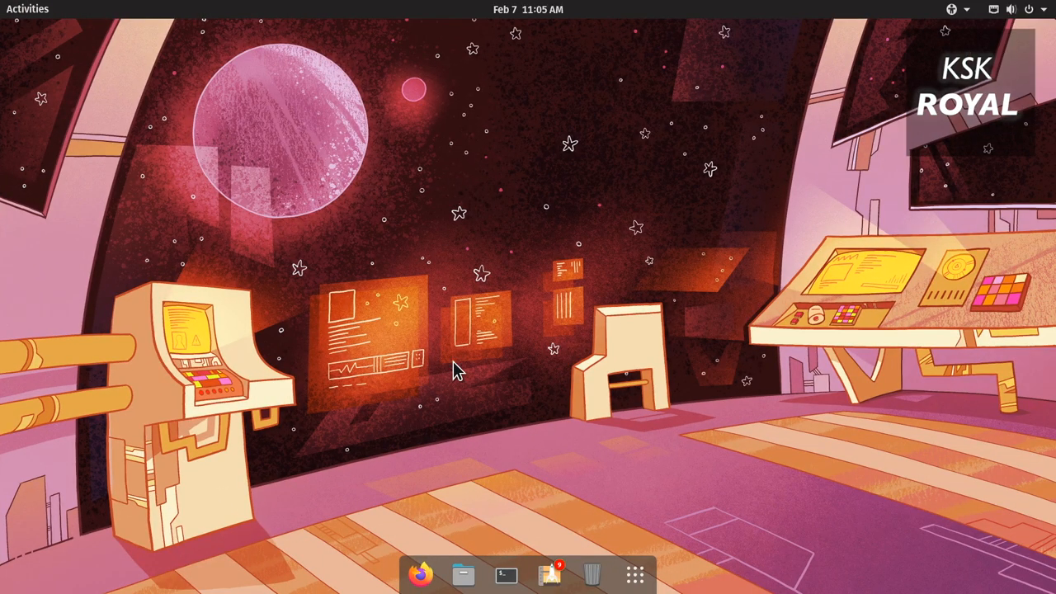
mouse_move(619, 421)
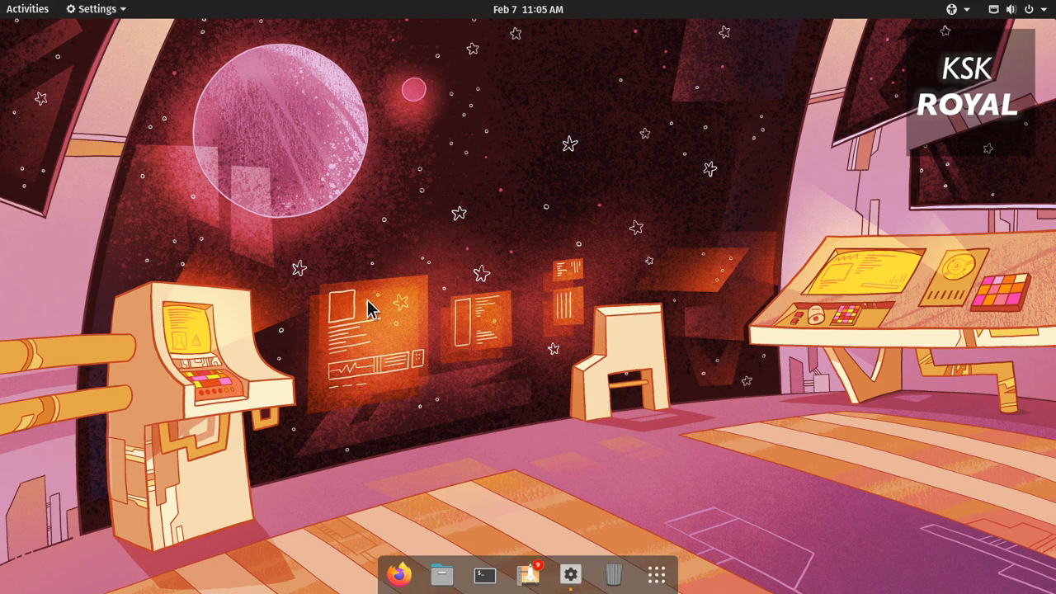
Launch Settings from the dock to view the About page for Pop!_OS 19.10
left_click(570, 574)
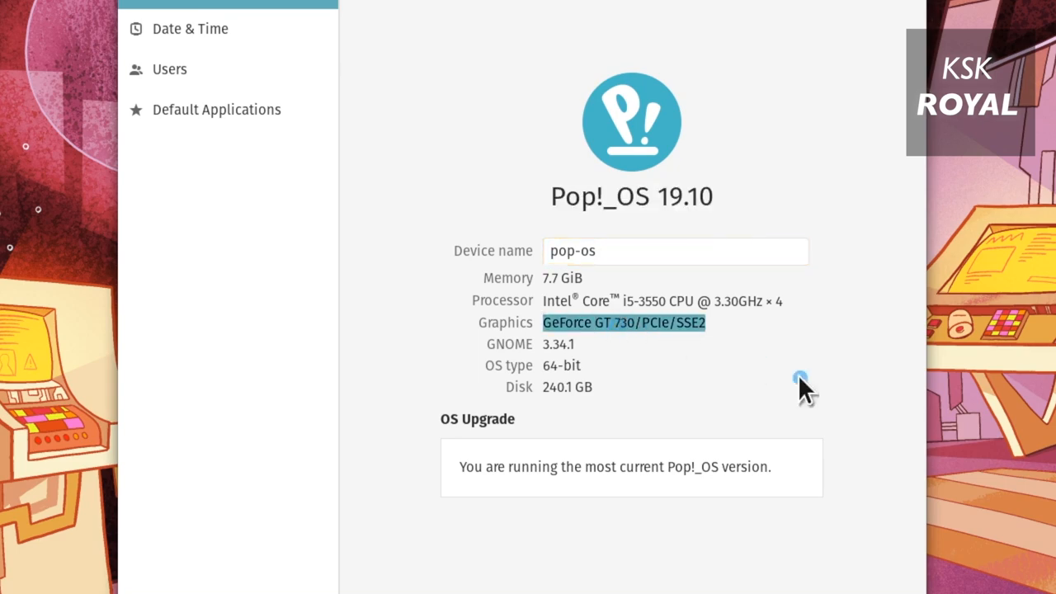
mouse_move(656, 289)
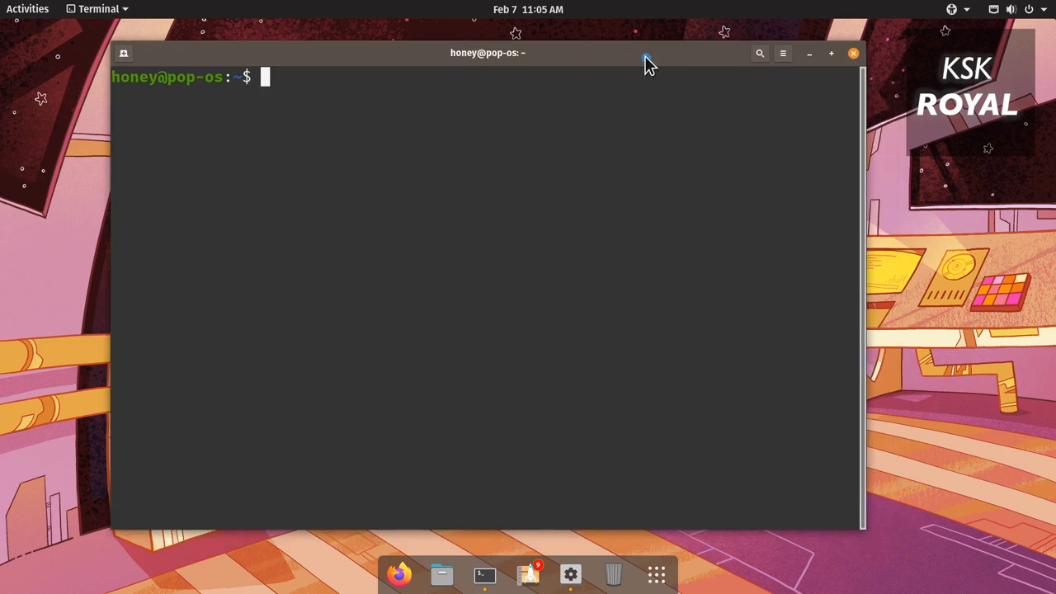
Run nvidia-smi and select the driver version 440.44 in its output
type("nvidia-")
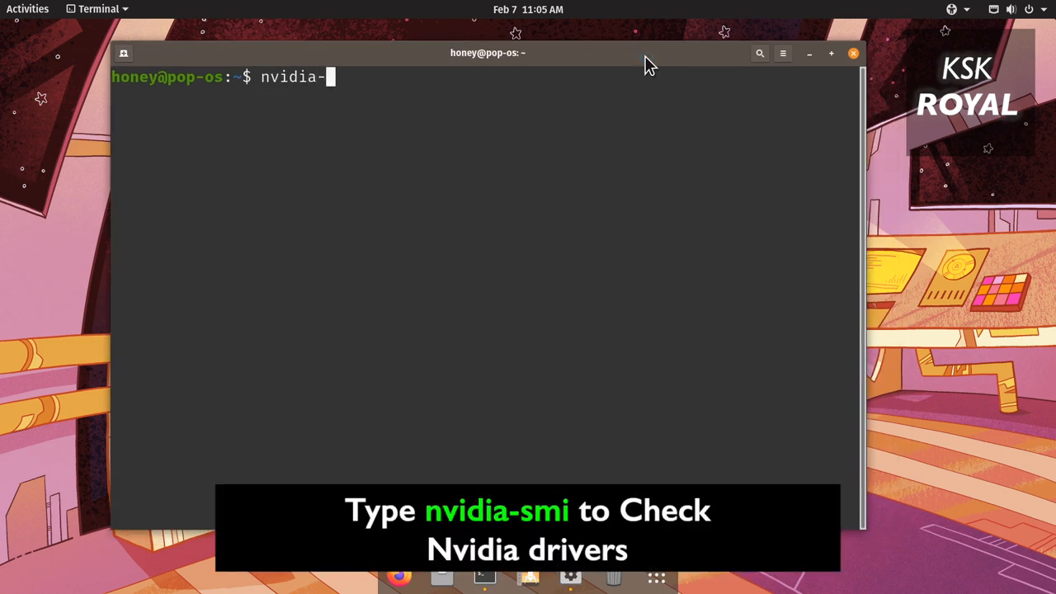
key("Return")
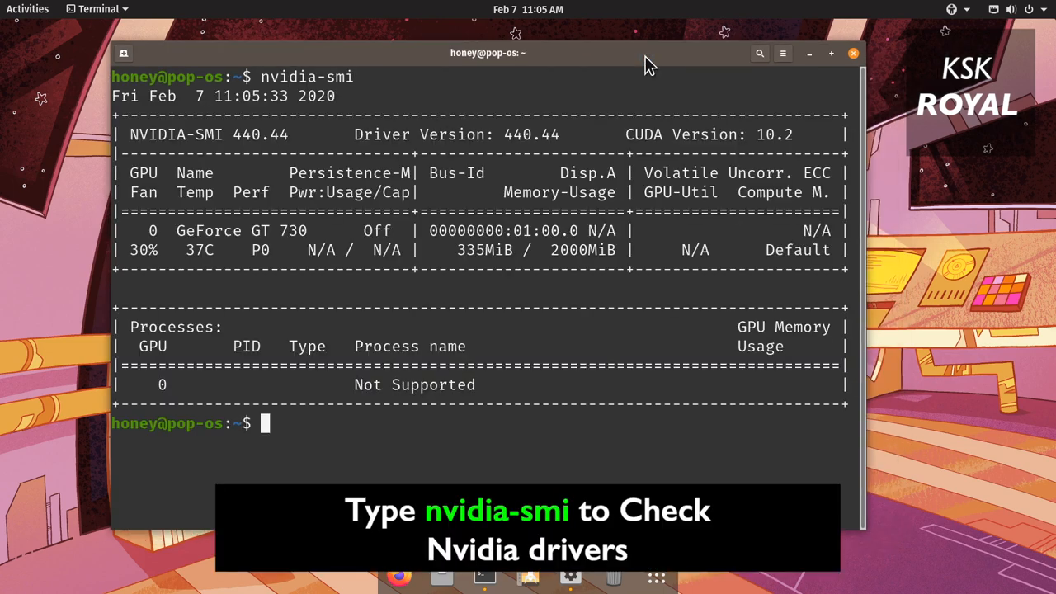
double_click(153, 134)
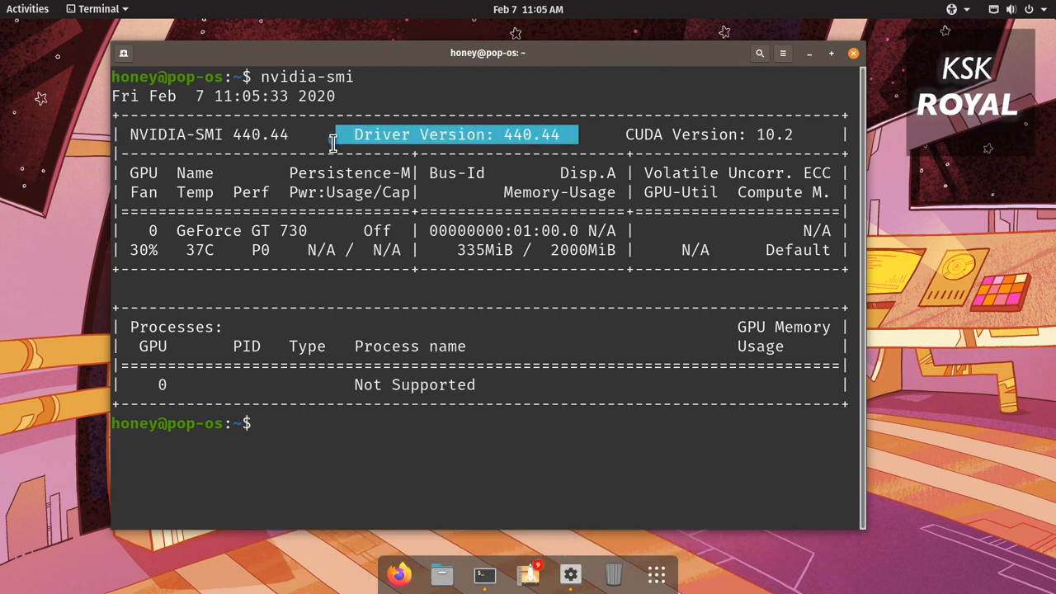
mouse_move(396, 256)
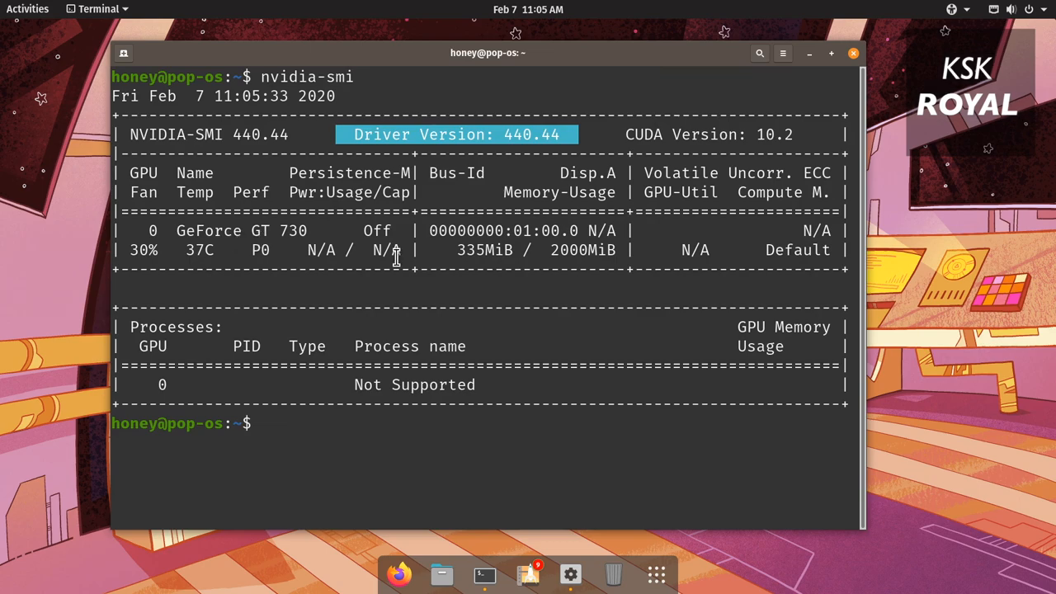
mouse_move(884, 214)
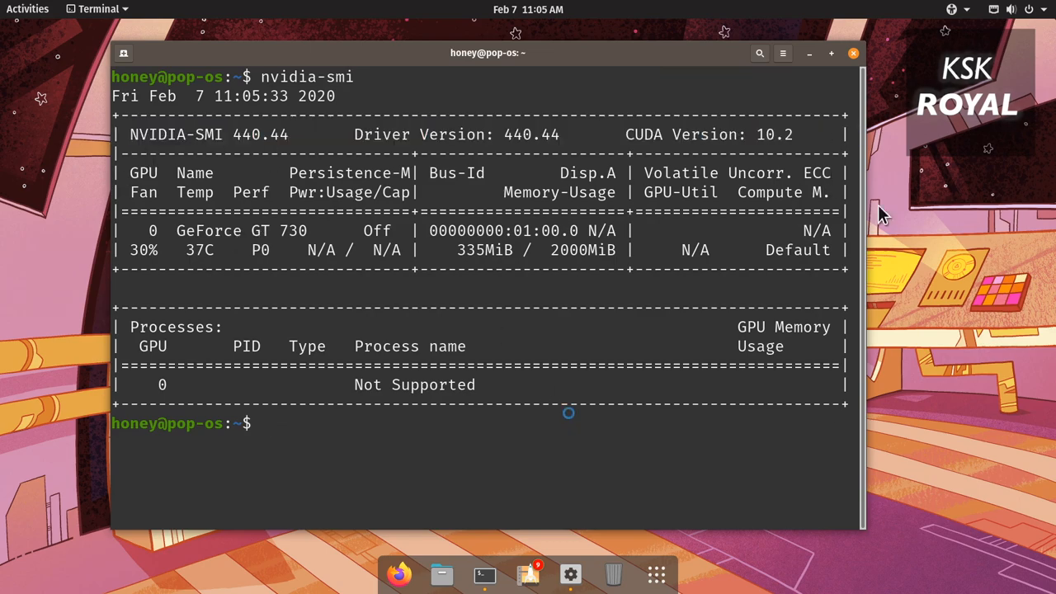
Launch Files, view Recent, close it and show the network status menu
left_click(442, 575)
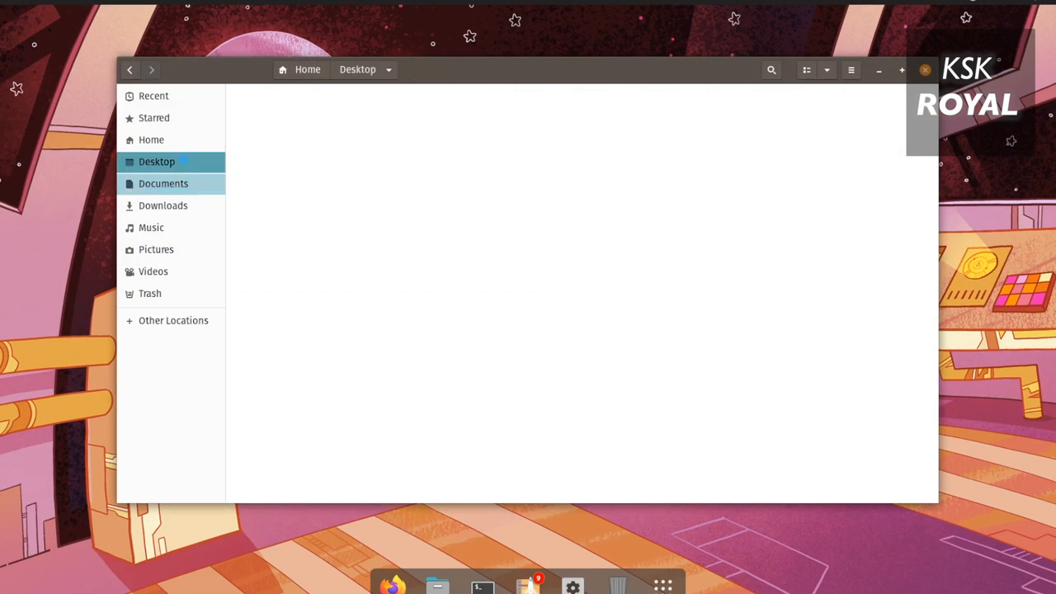
left_click(153, 96)
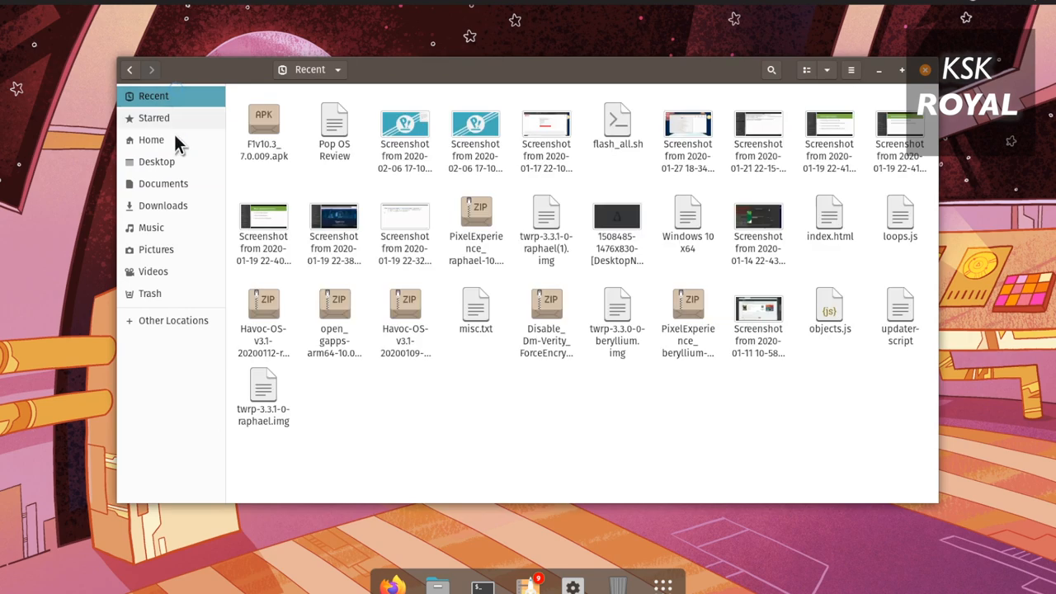
left_click(925, 70)
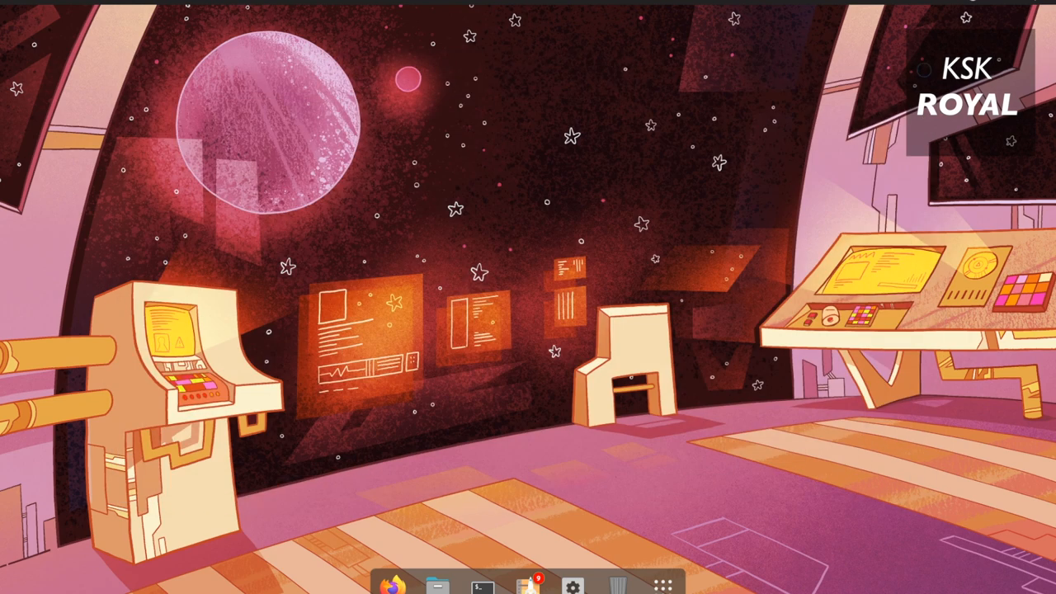
left_click(1011, 9)
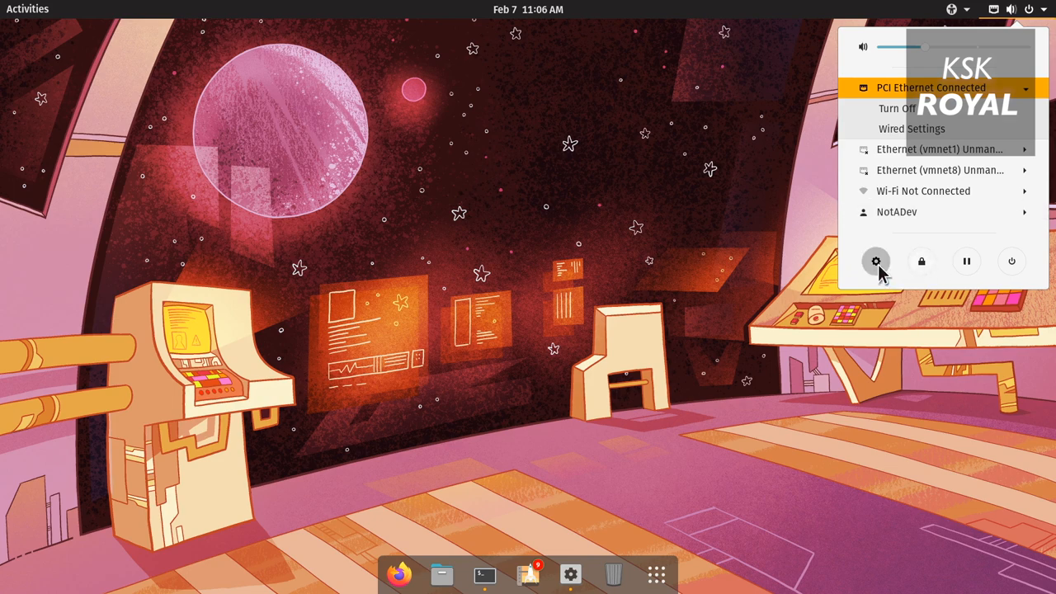
In Settings Appearance, toggle between Light and Dark and leave the Dark theme active
left_click(876, 261)
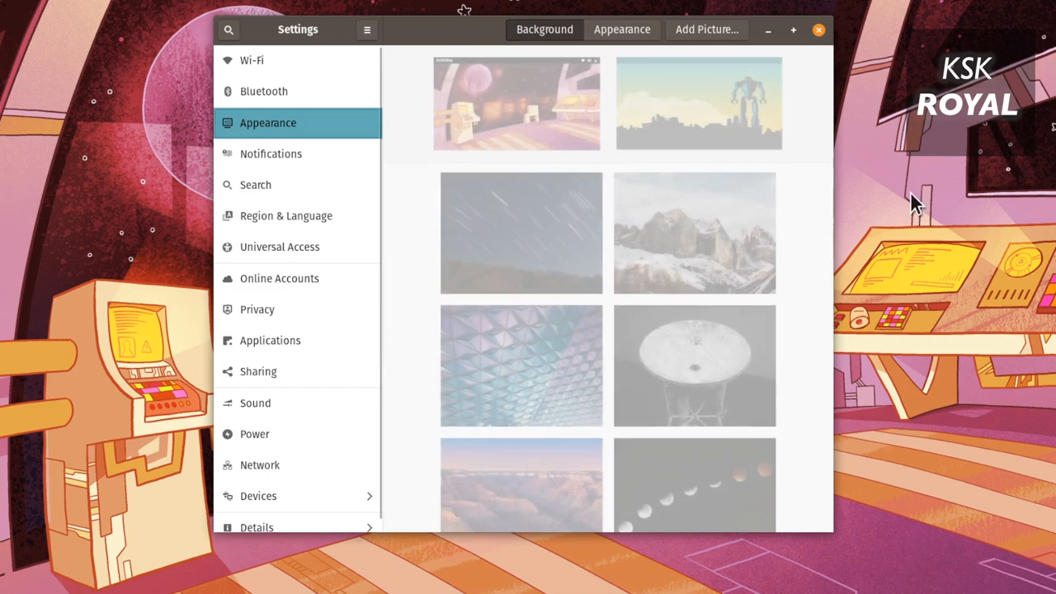
left_click(621, 29)
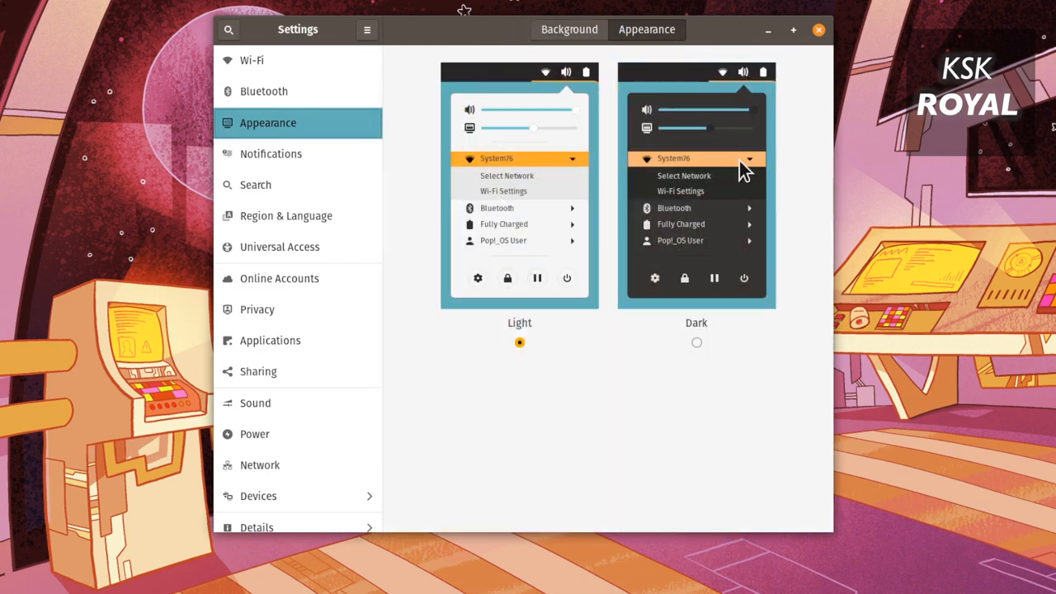
left_click(696, 342)
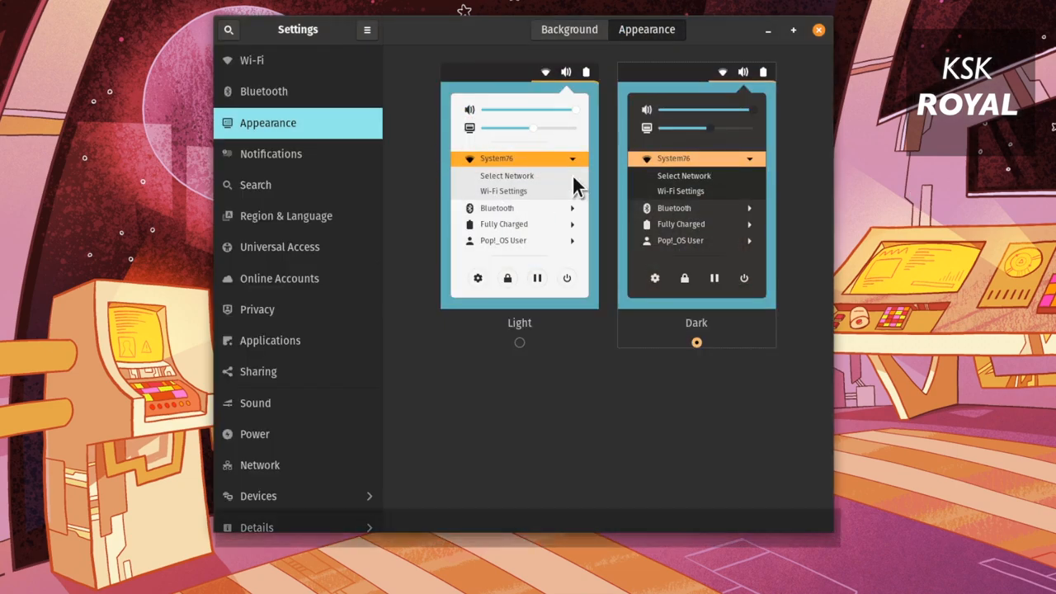
left_click(519, 342)
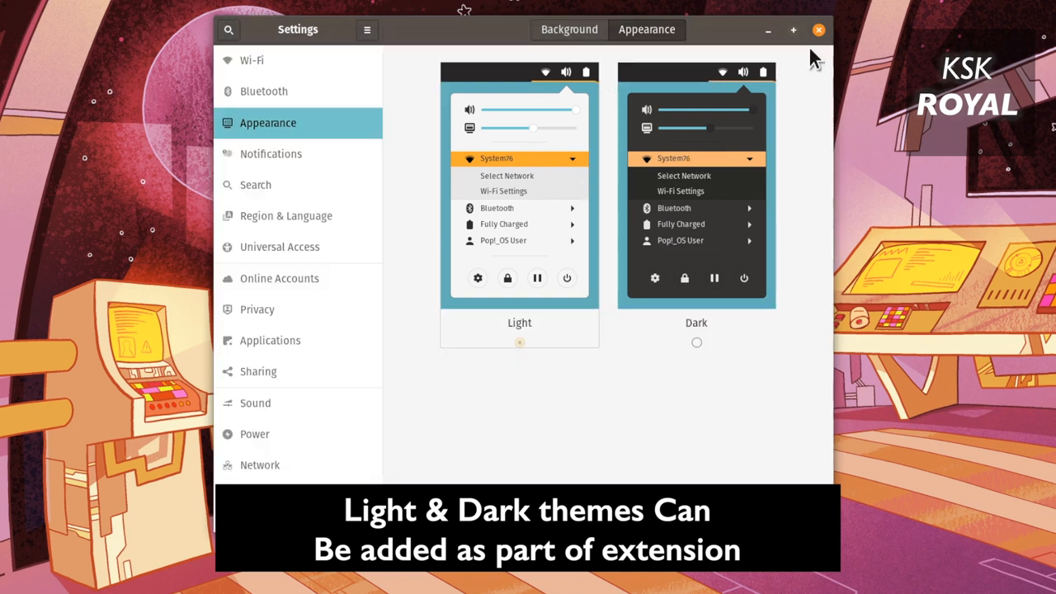
left_click(696, 343)
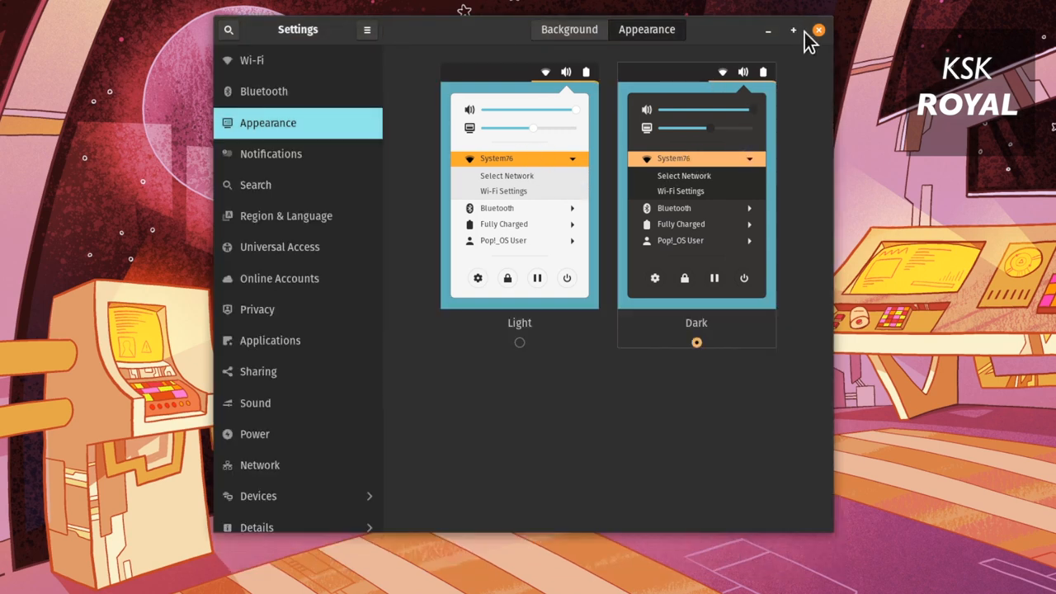
Visit the Wi-Fi, Region & Language and Universal Access pages, then close Settings
left_click(252, 59)
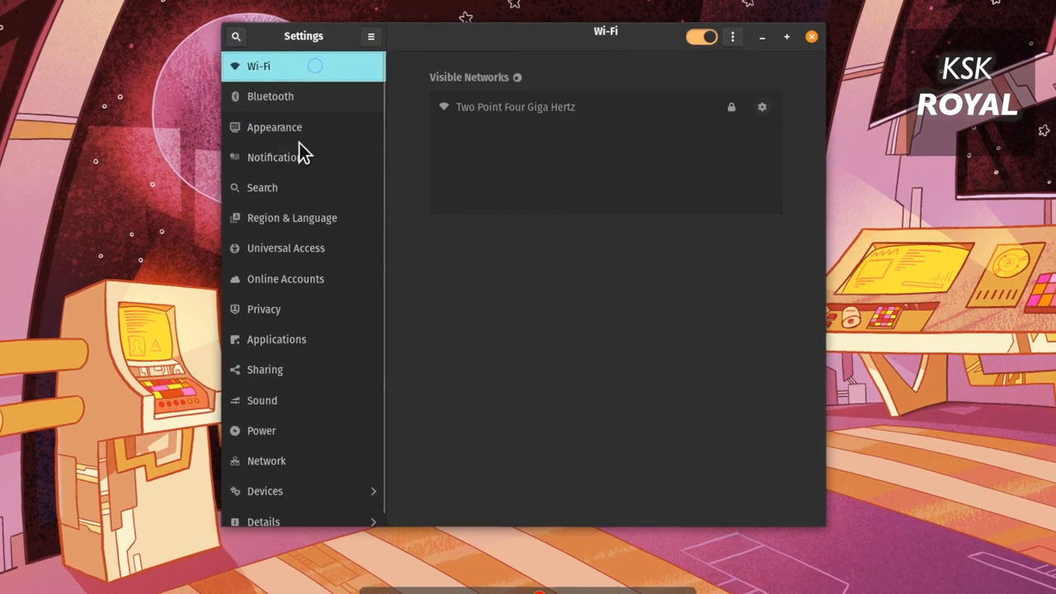
left_click(274, 126)
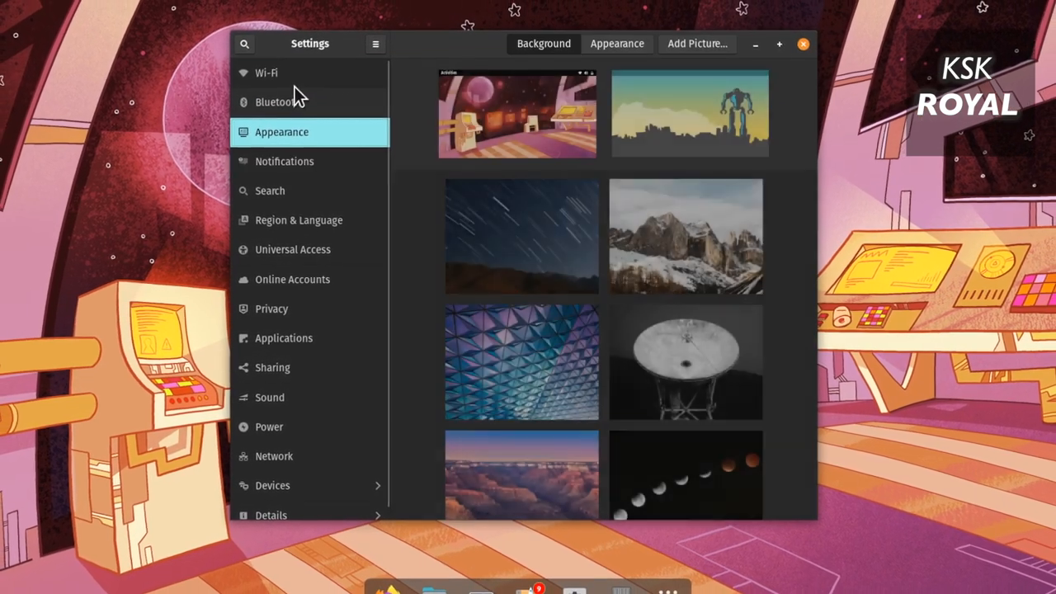
left_click(267, 73)
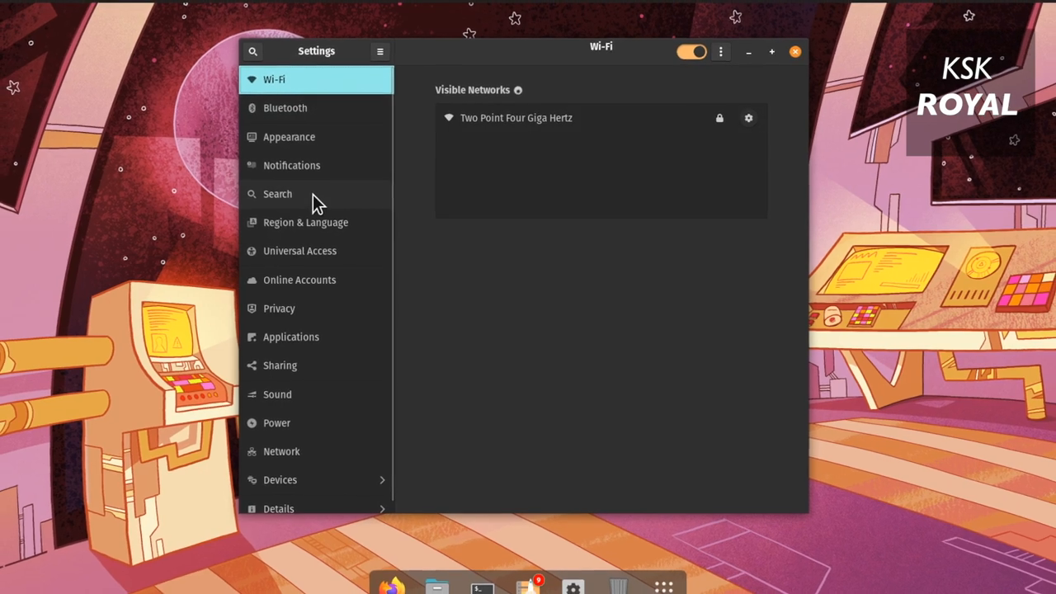
left_click(305, 222)
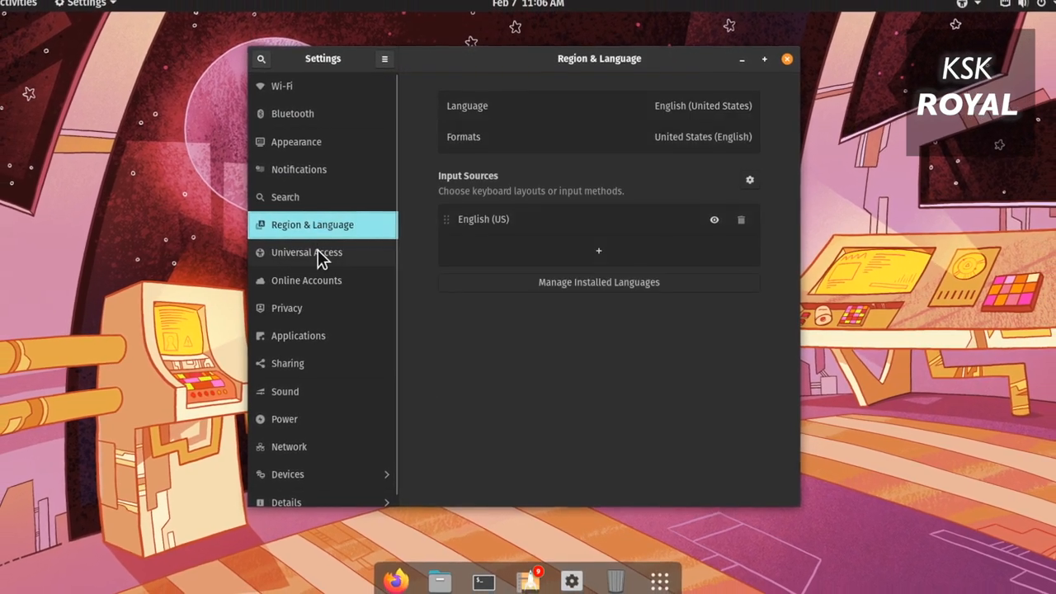
left_click(306, 251)
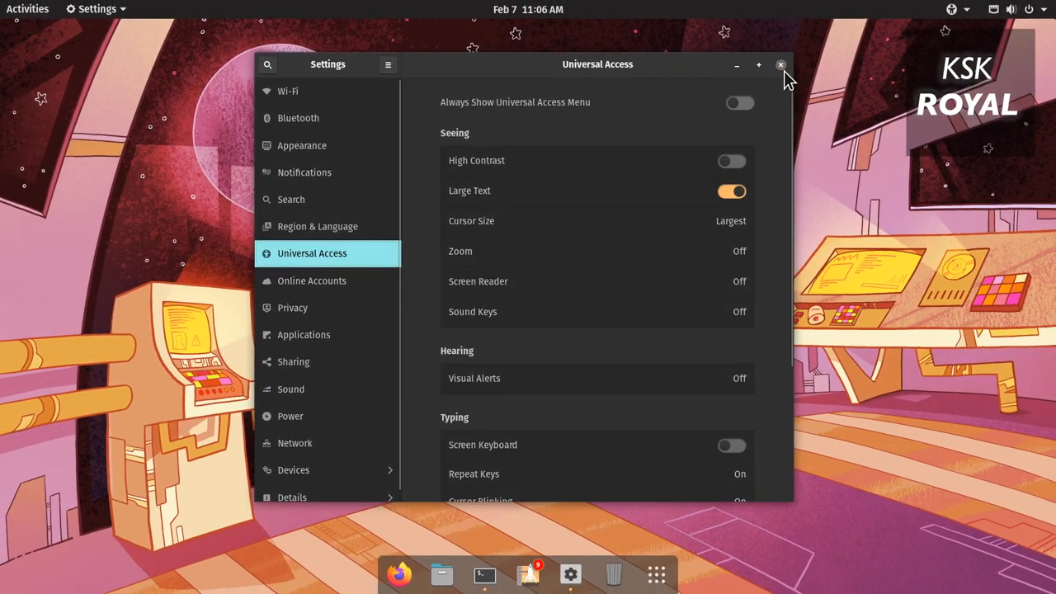
left_click(781, 64)
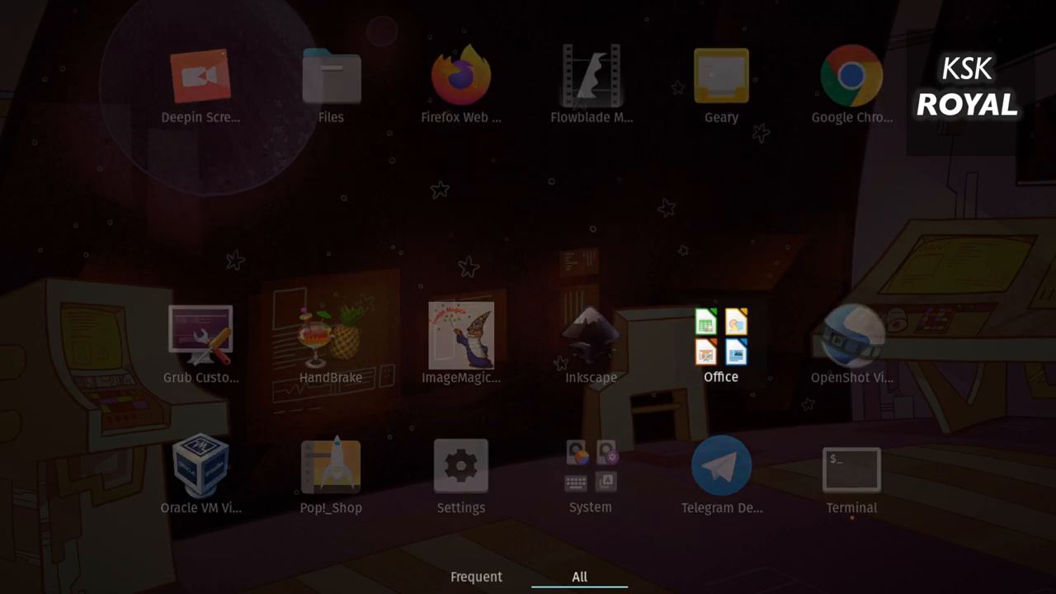
Scroll through the All apps grid in the Applications launcher
scroll("up", 3)
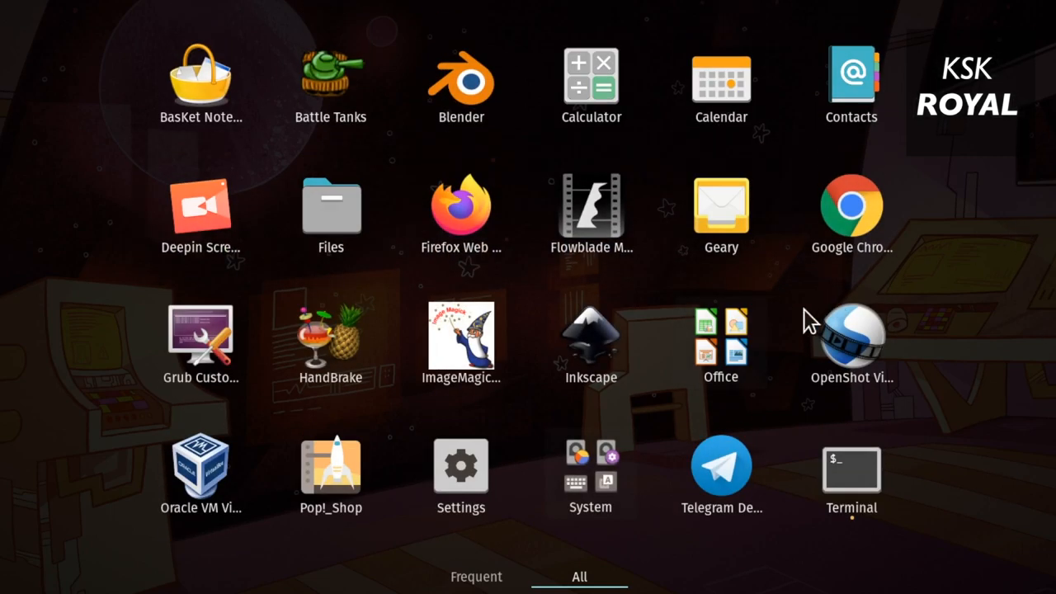
mouse_move(1044, 437)
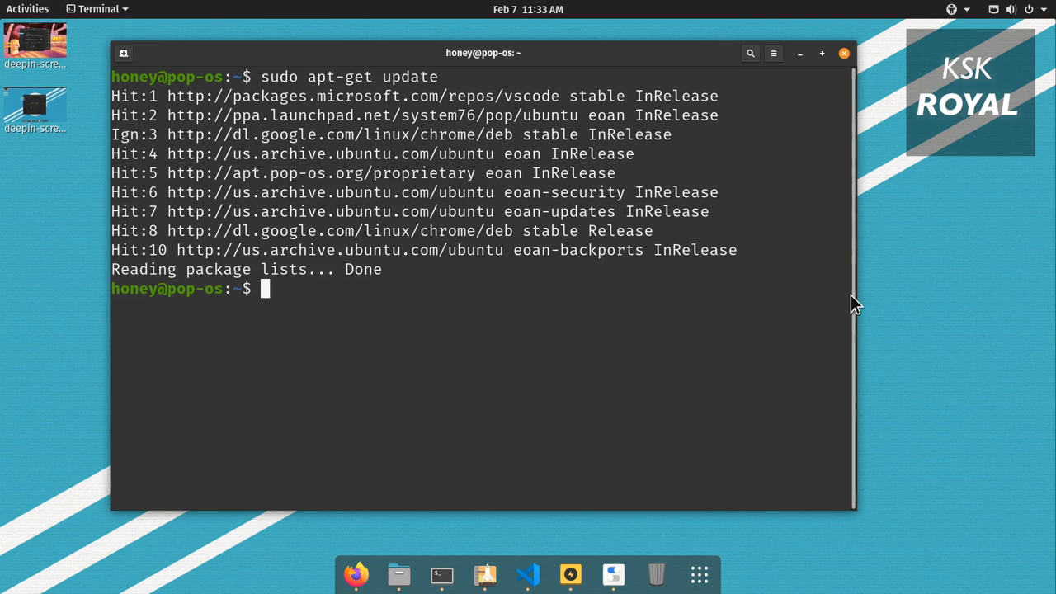
Run sudo apt install gnome-tweaks in Terminal
type("sudo")
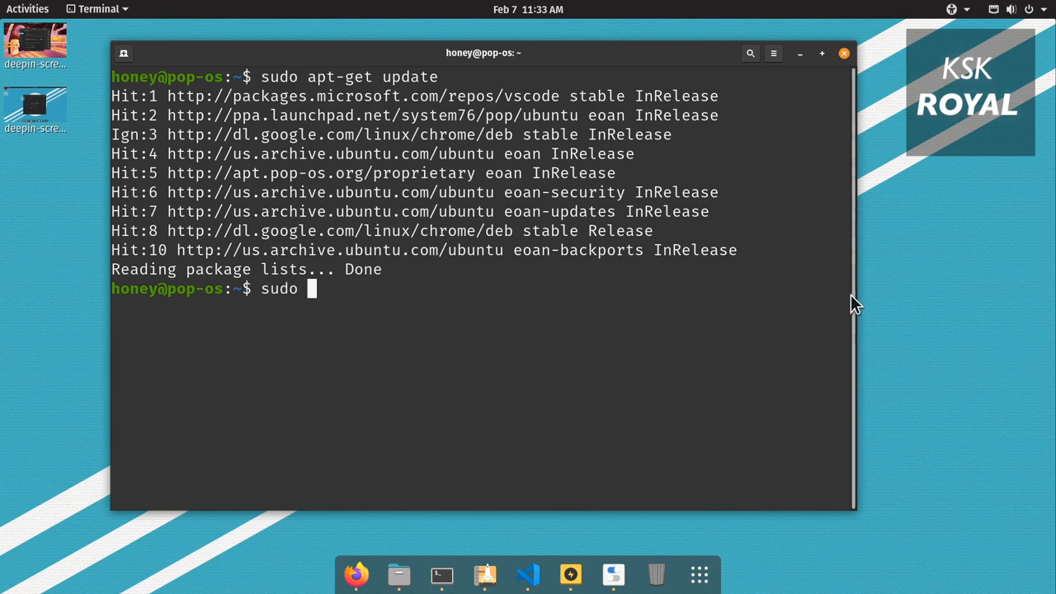
type("apt install")
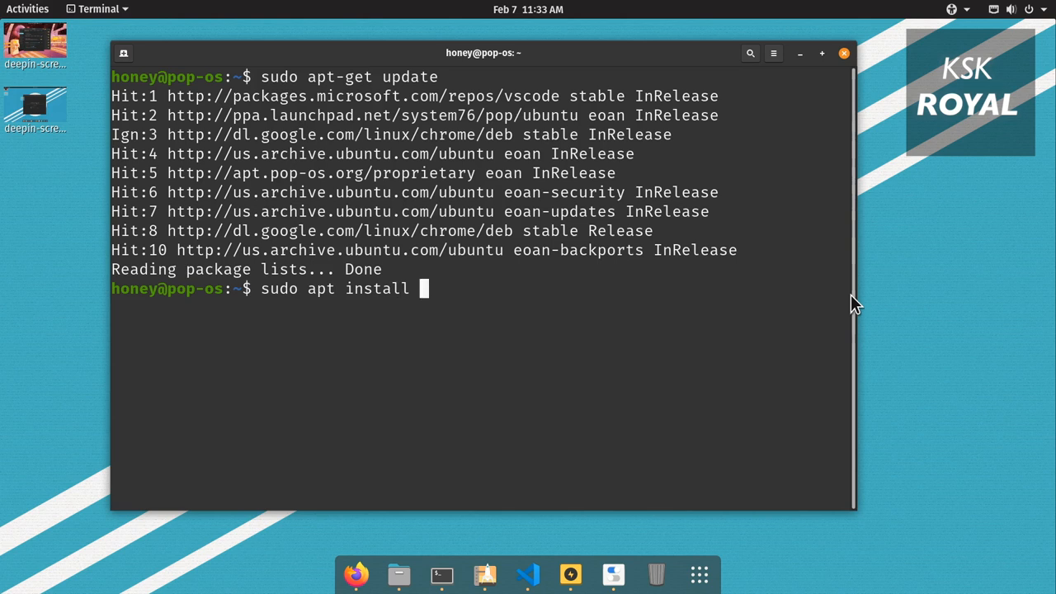
type("gnome-tw")
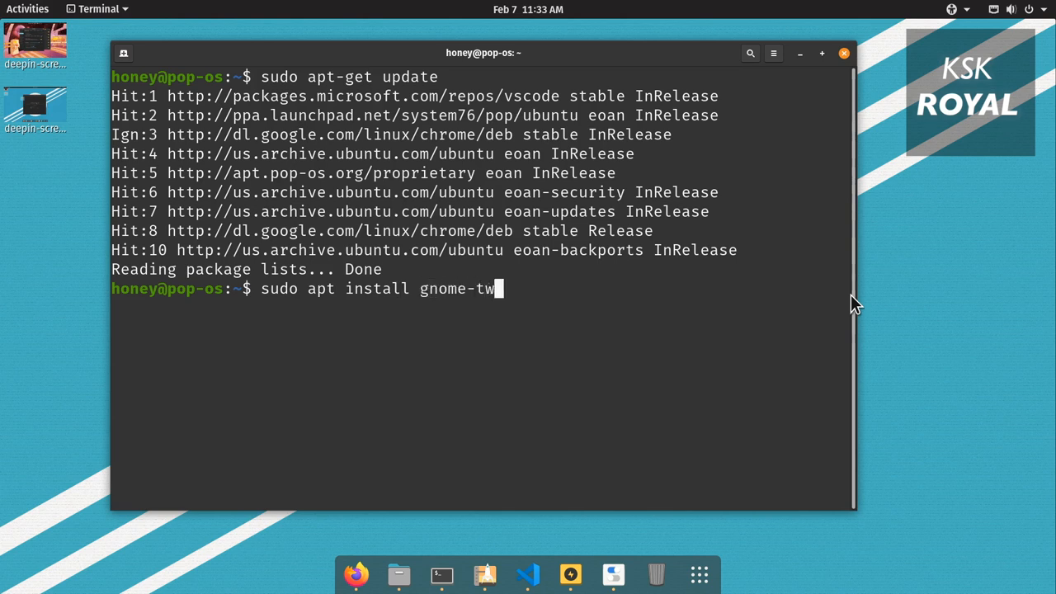
key("Return")
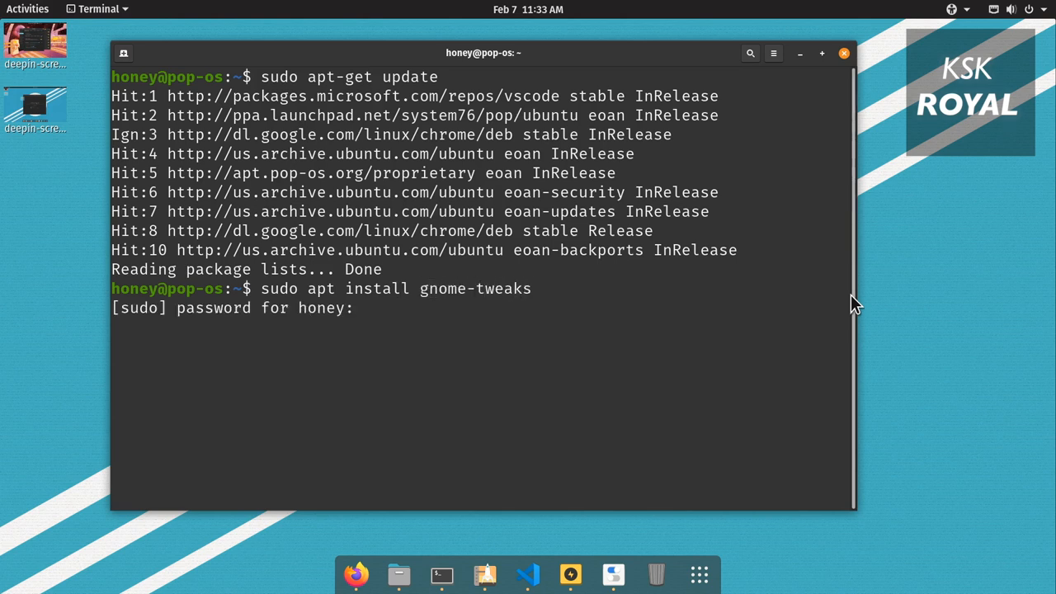
Search 'twea' in the Activities overview and launch Tweaks
left_click(28, 9)
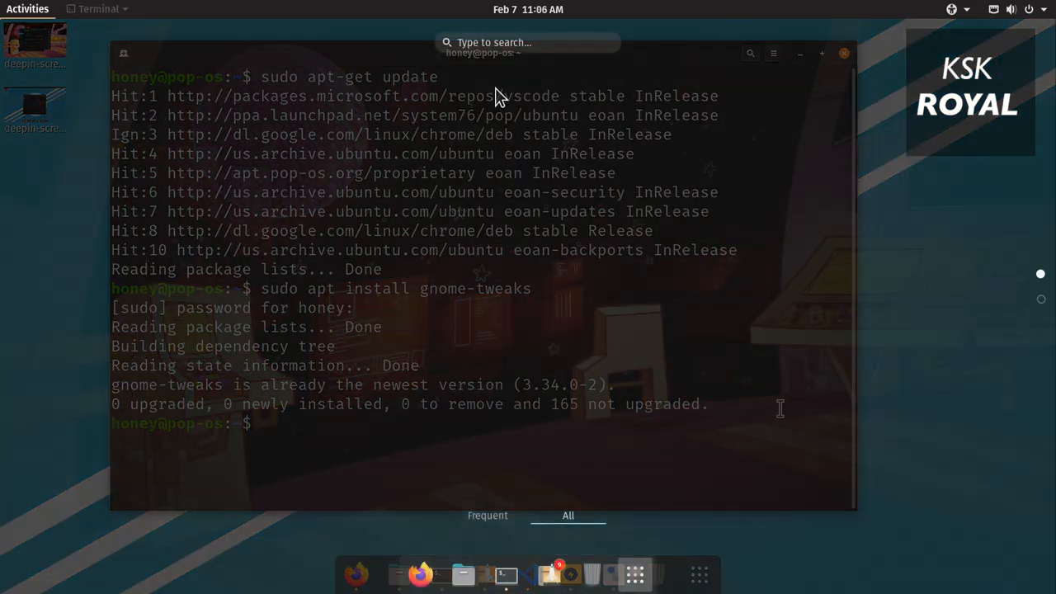
type("t")
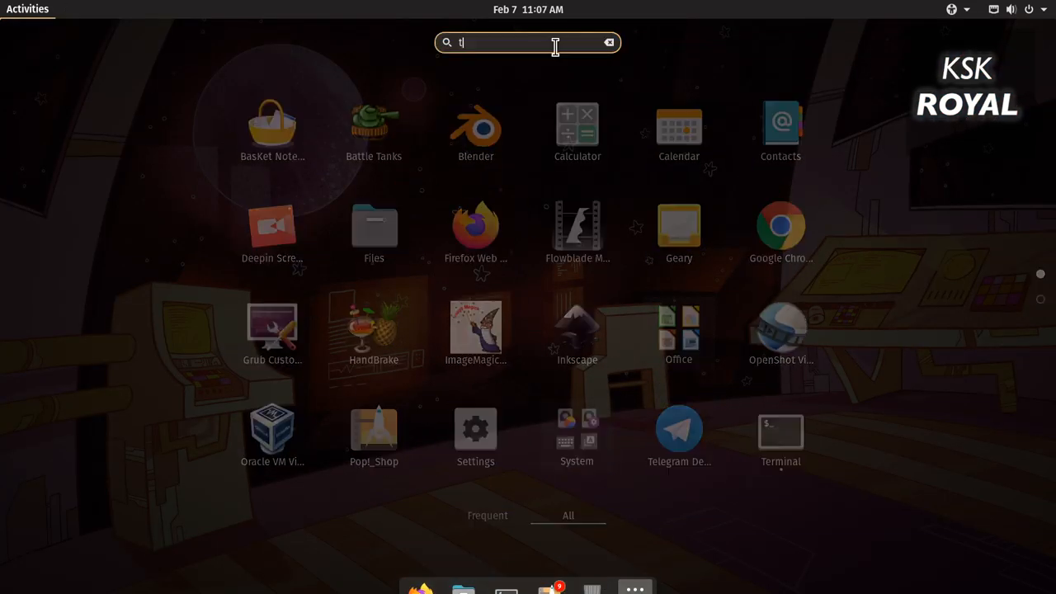
type("wea")
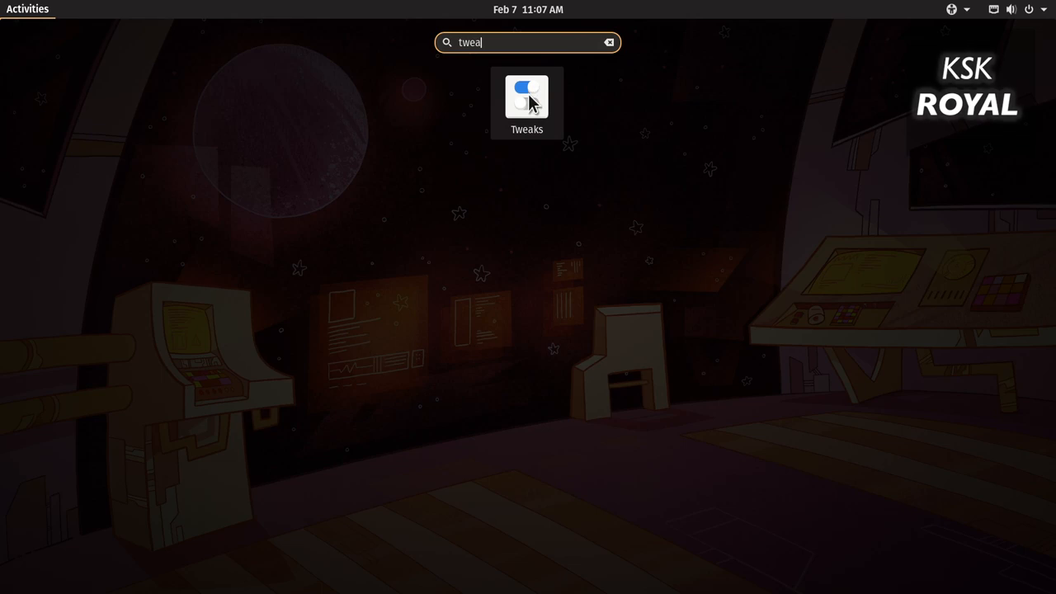
left_click(526, 99)
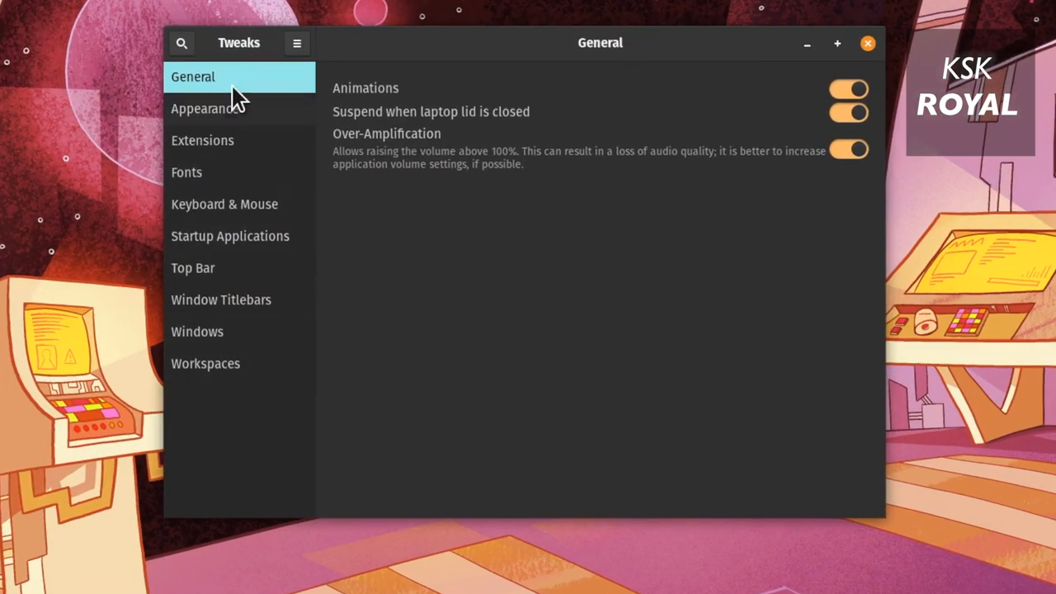
mouse_move(264, 198)
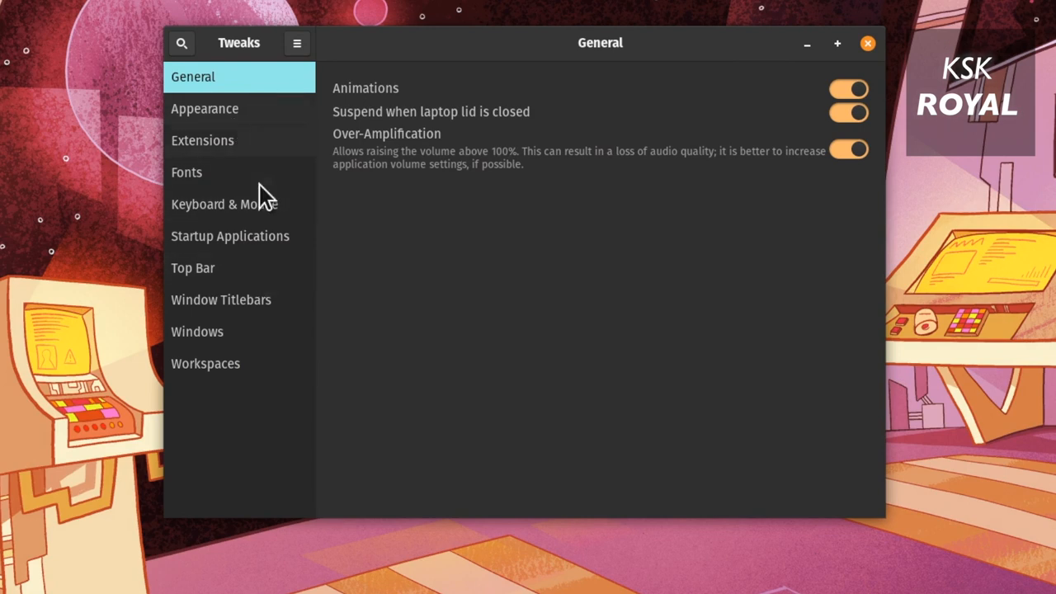
Flip Animations off and on, then set the Applications theme to Pop-dark under Appearance
left_click(848, 89)
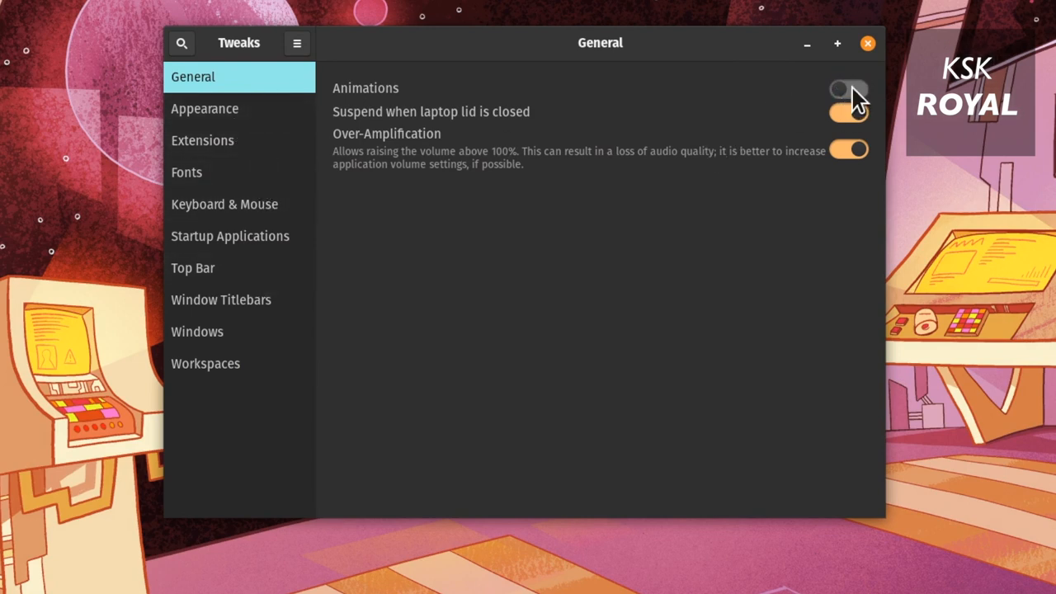
left_click(849, 89)
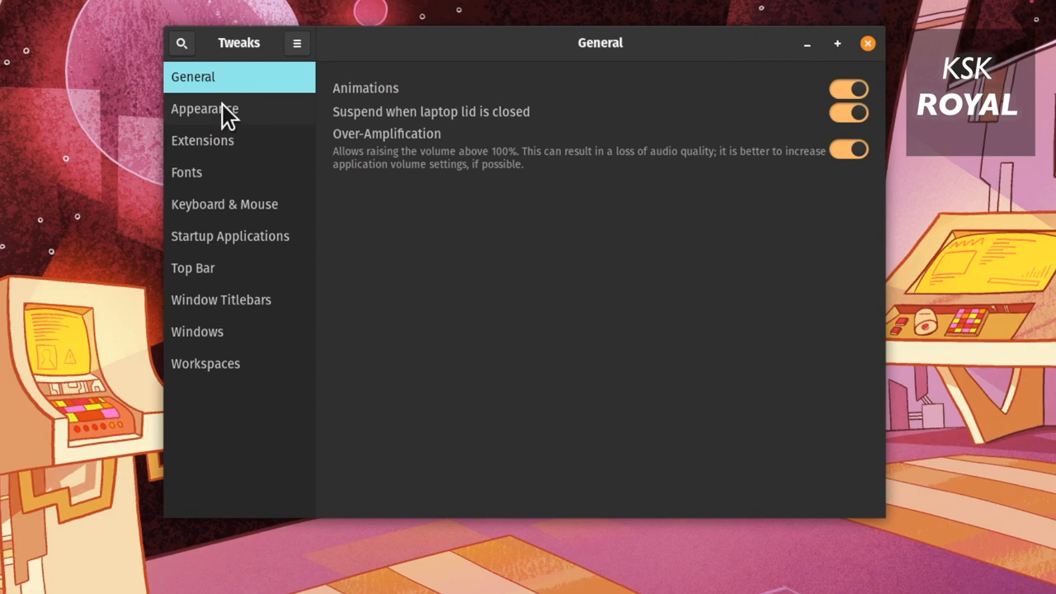
left_click(204, 108)
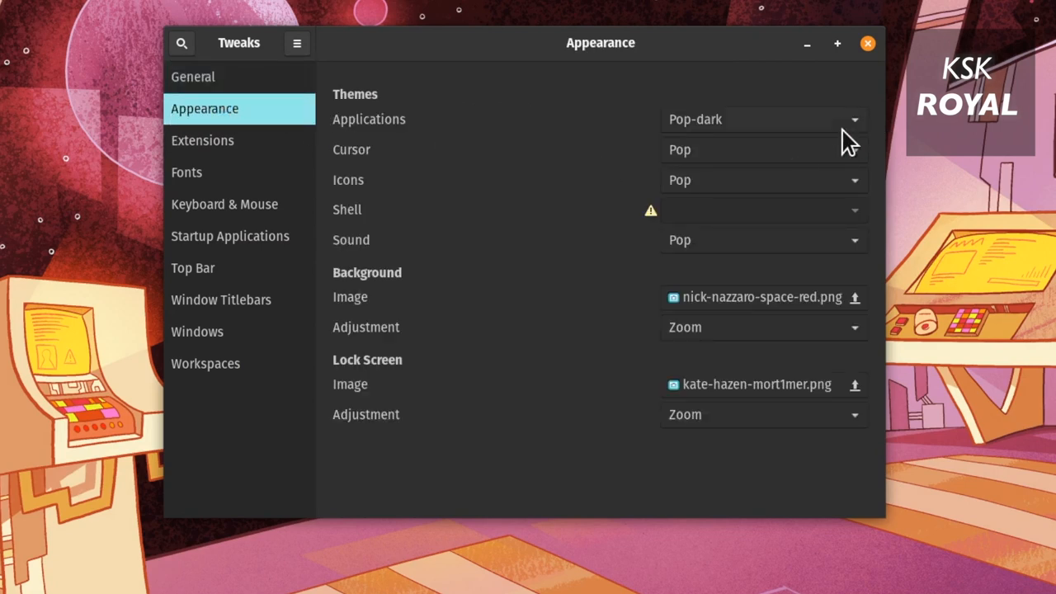
mouse_move(701, 157)
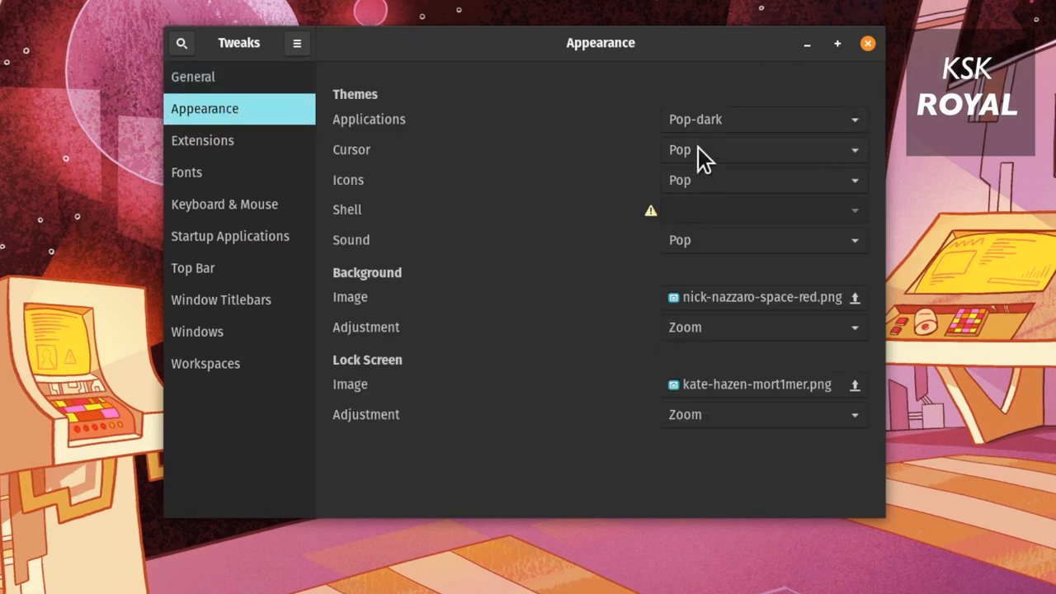
left_click(760, 119)
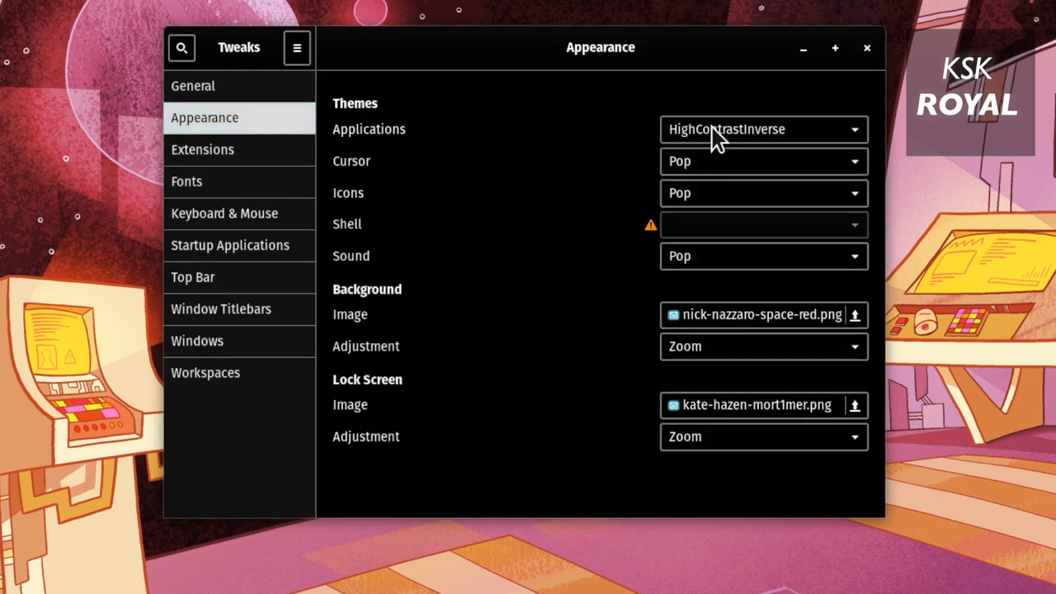
left_click(763, 129)
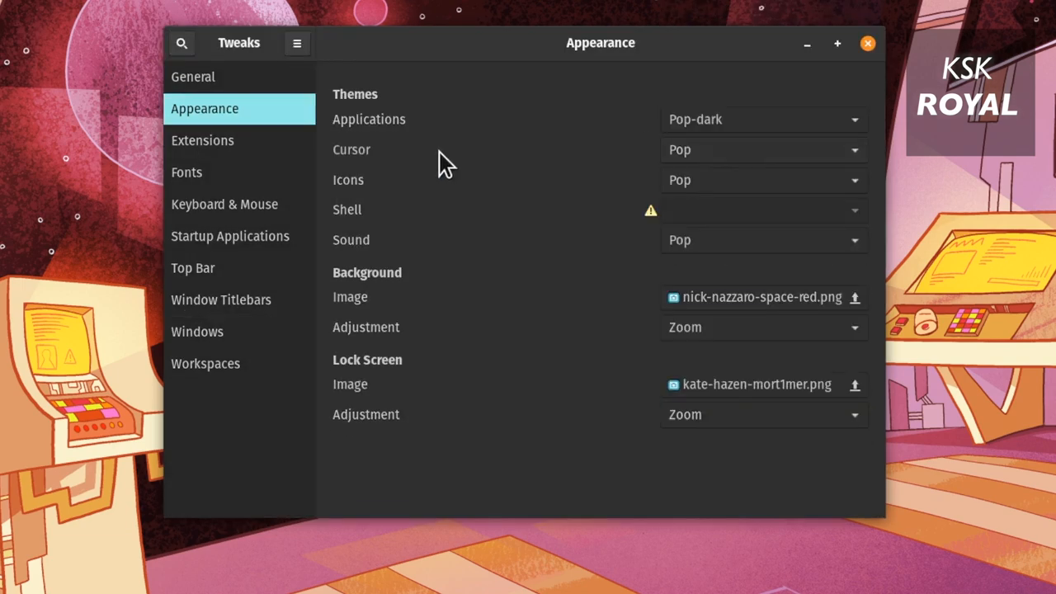
Try the Dash to Dock position on the left, top and right edges, then settle on the bottom
left_click(202, 140)
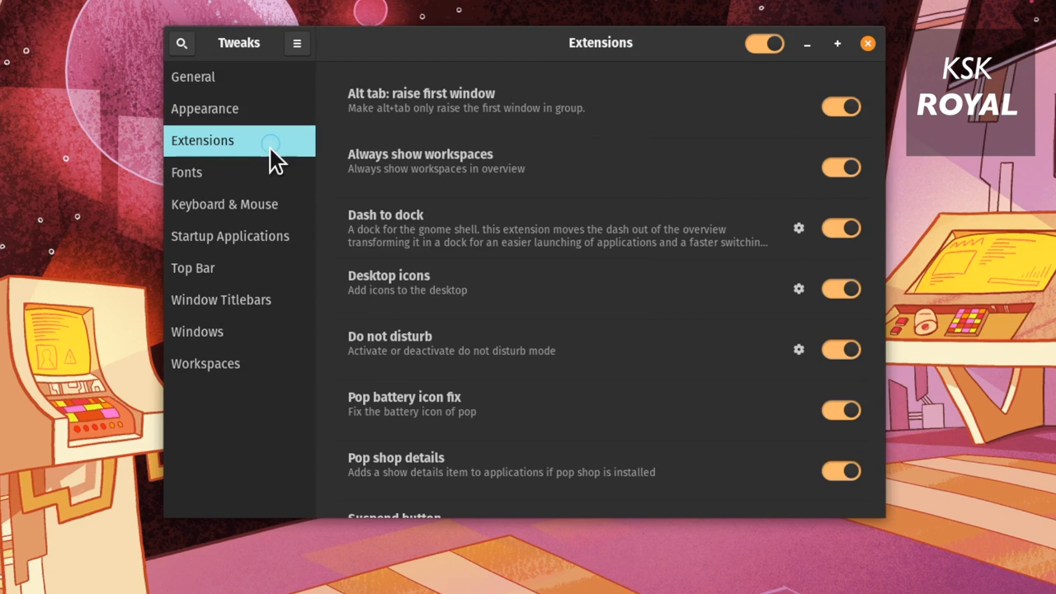
mouse_move(450, 235)
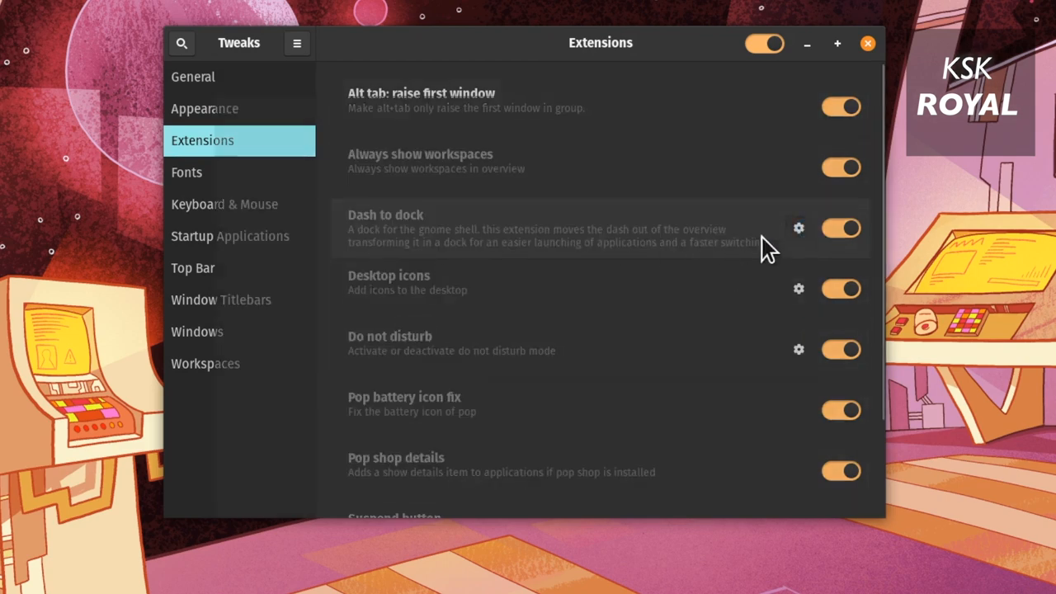
left_click(798, 229)
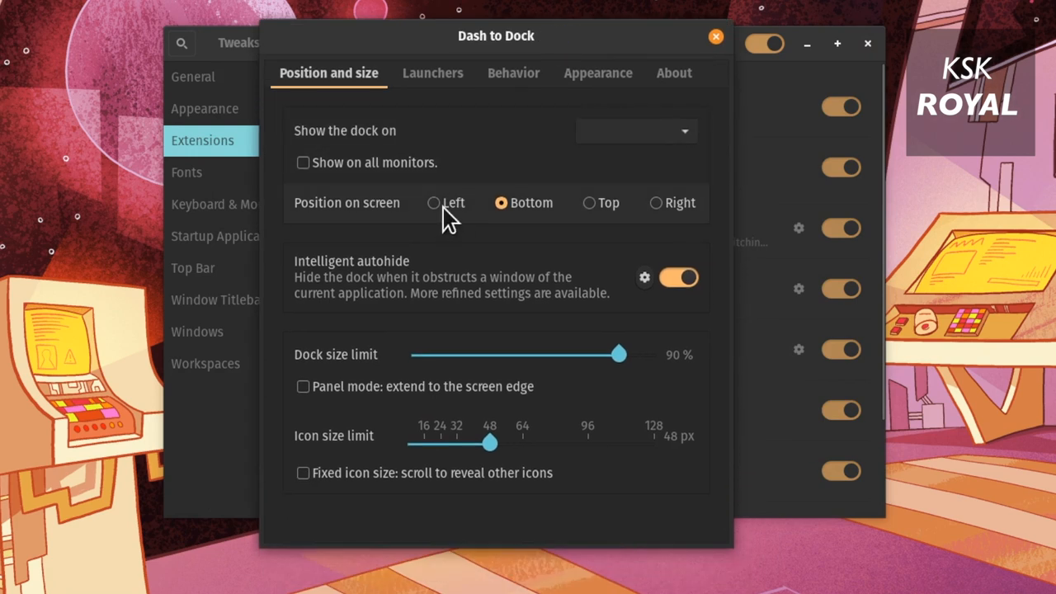
left_click(434, 203)
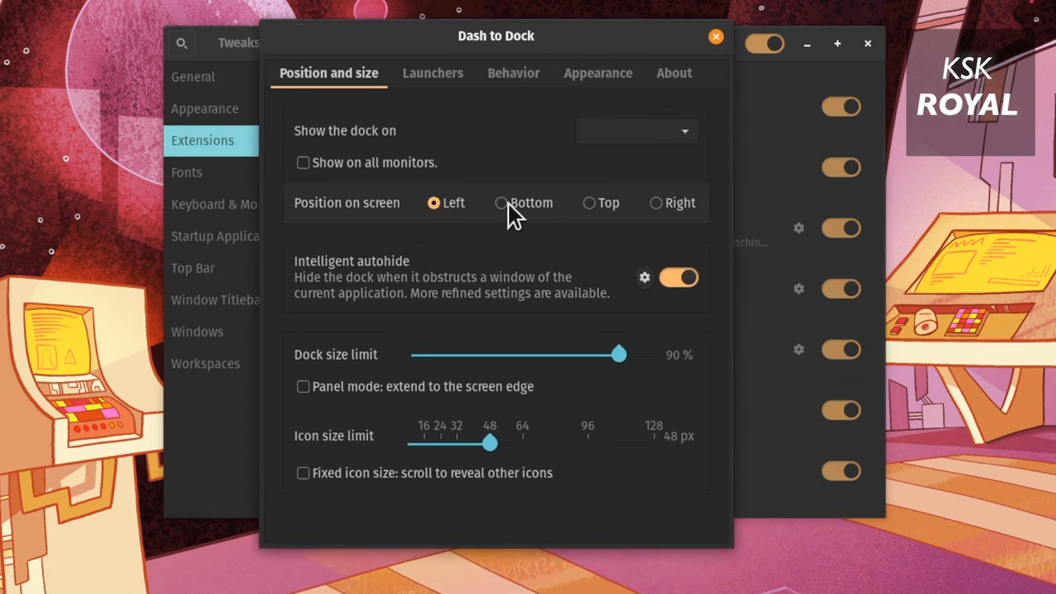
left_click(589, 203)
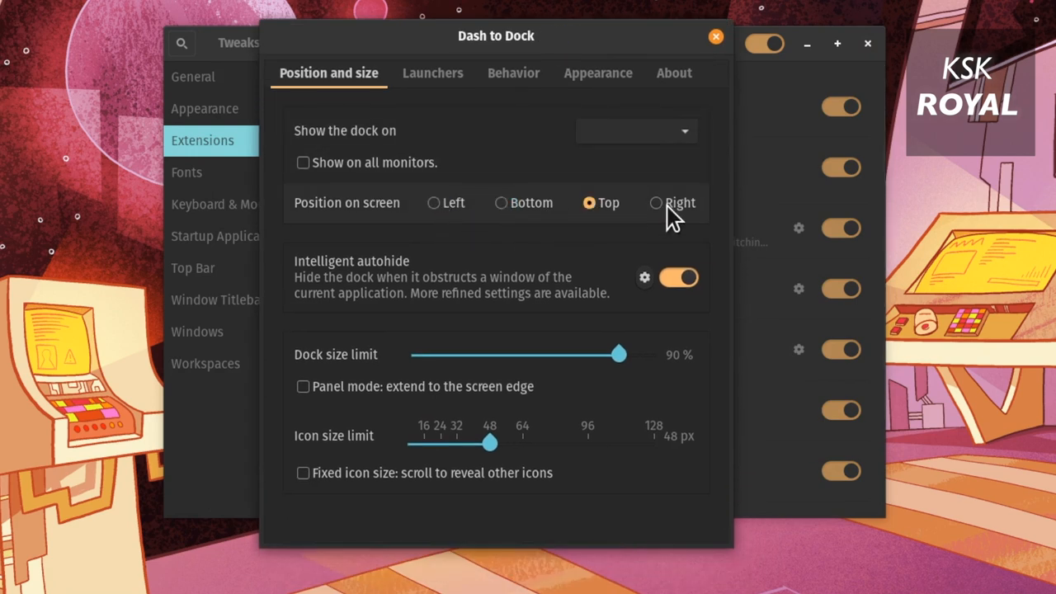
left_click(656, 202)
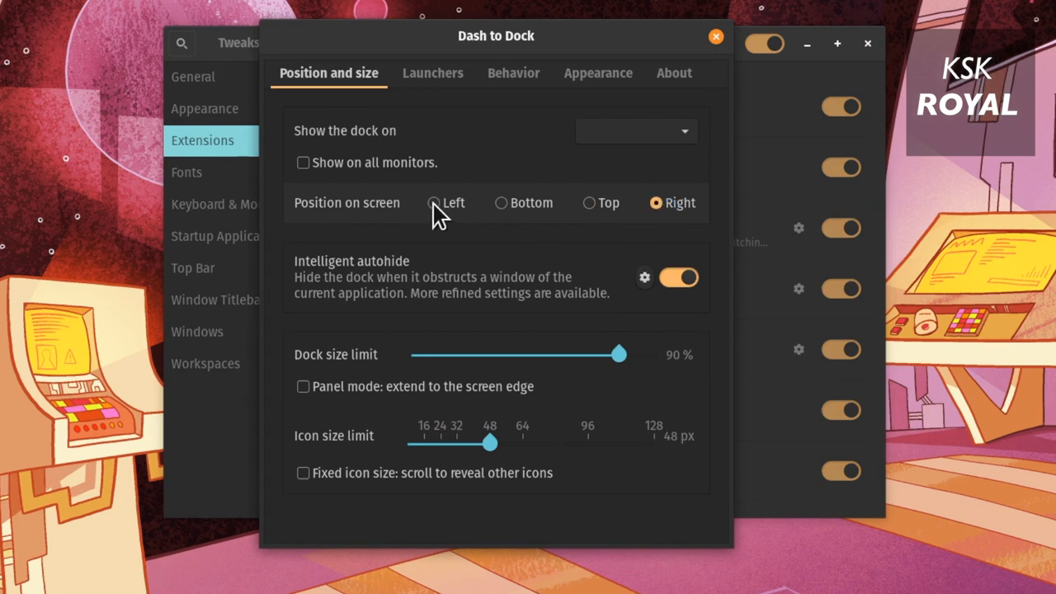
left_click(501, 203)
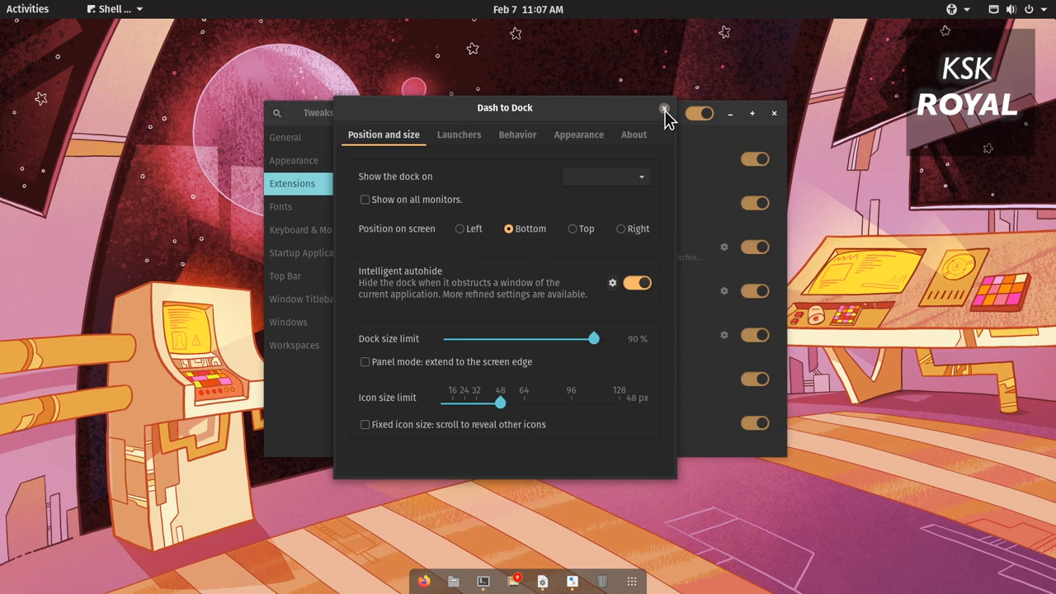
Leave the Dash to dock extension enabled and bring up the Power Statistics window
left_click(664, 111)
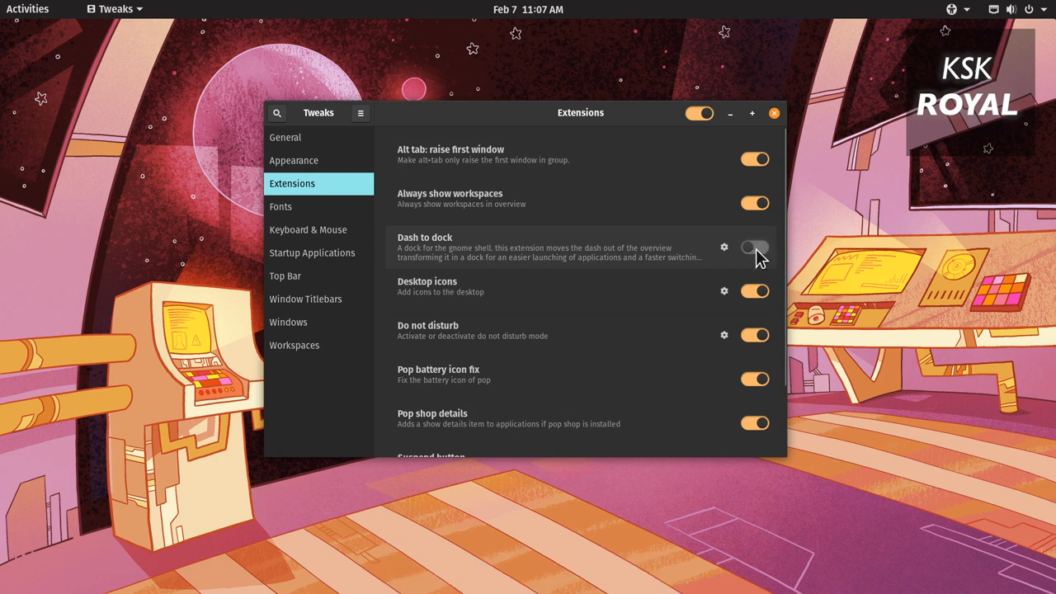
left_click(754, 246)
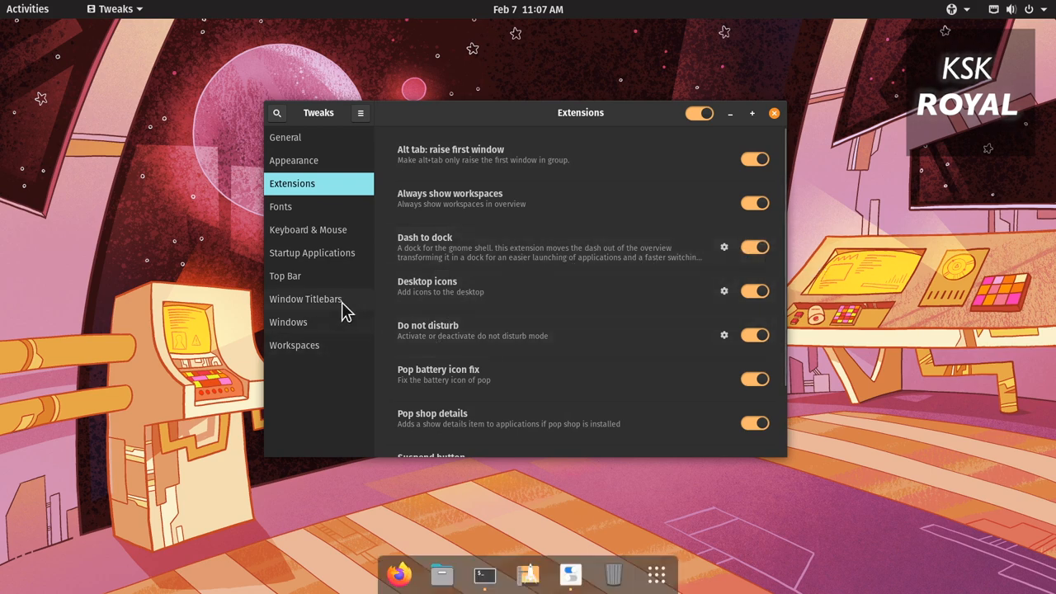
left_click(305, 298)
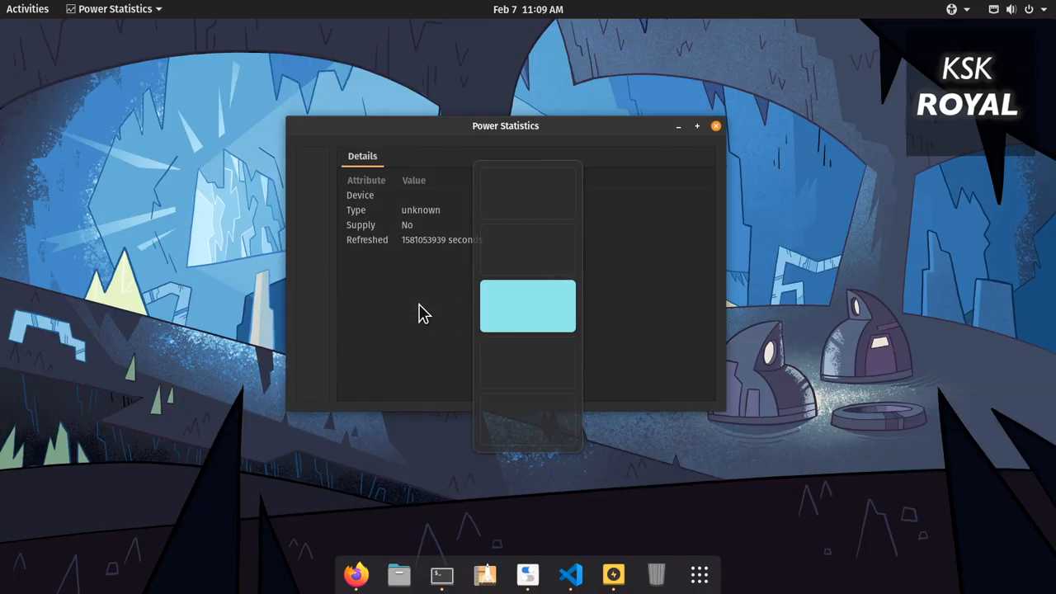
Switch to the workspace holding the Visual Studio Code window
left_click(715, 126)
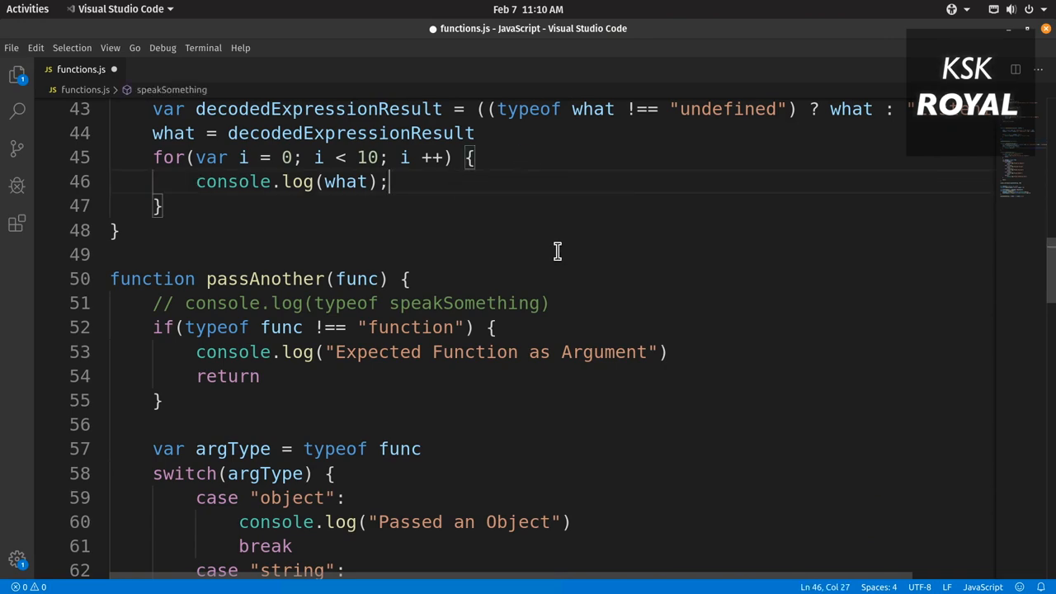
scroll("up", 3)
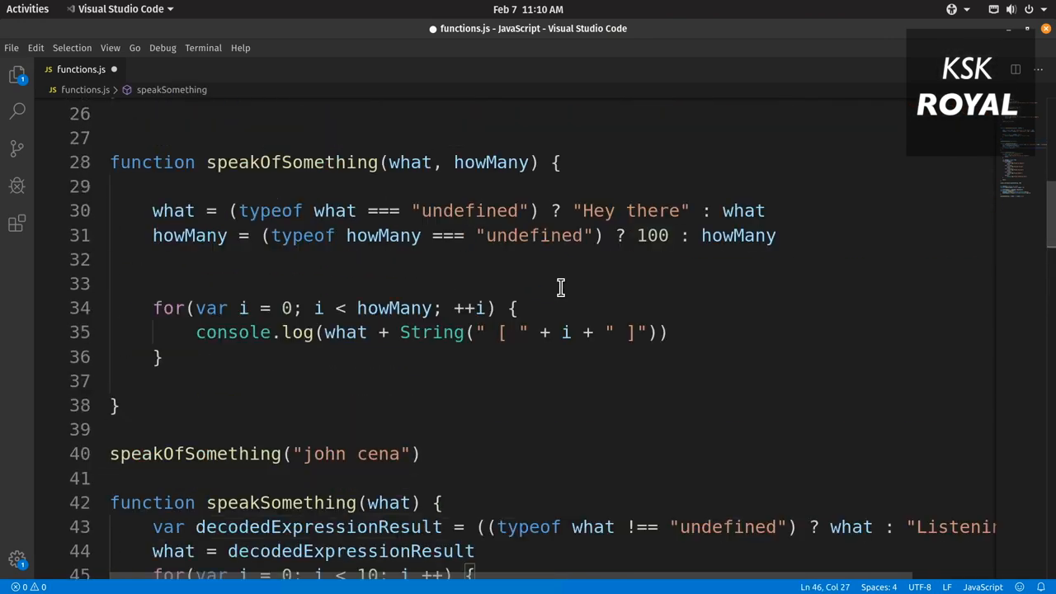
scroll("up", 3)
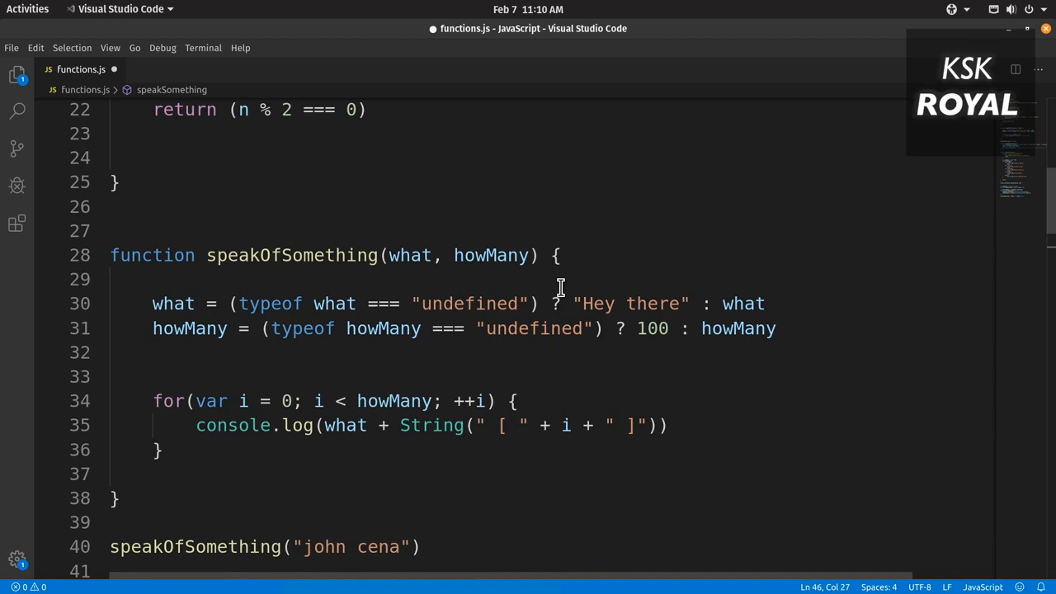
scroll("down", 3)
type("d")
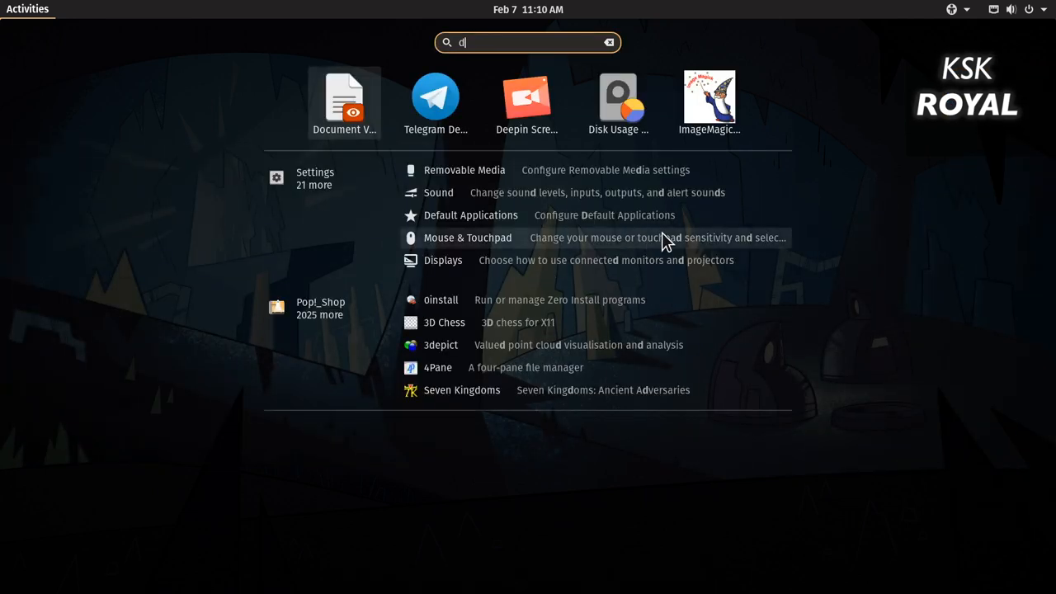
Dismiss the app search overview and bring the Terminal back from the dock
key("Escape")
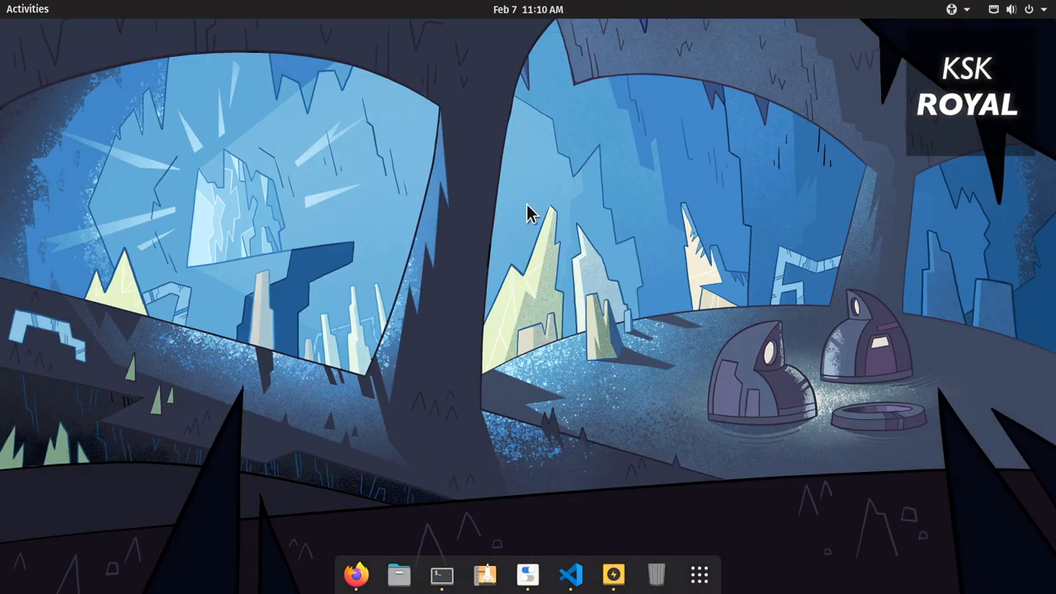
mouse_move(561, 289)
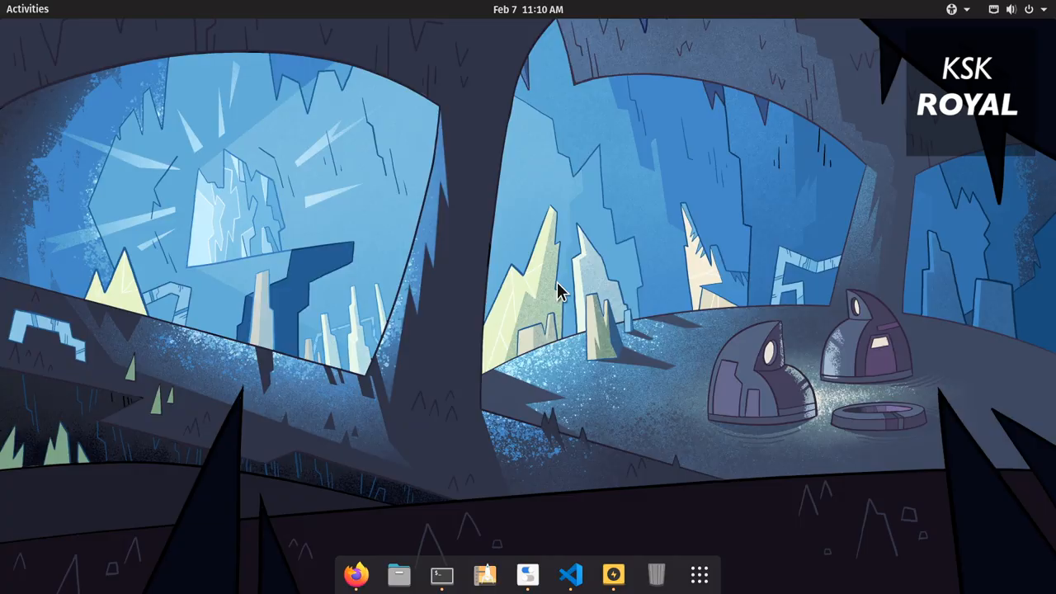
left_click(441, 576)
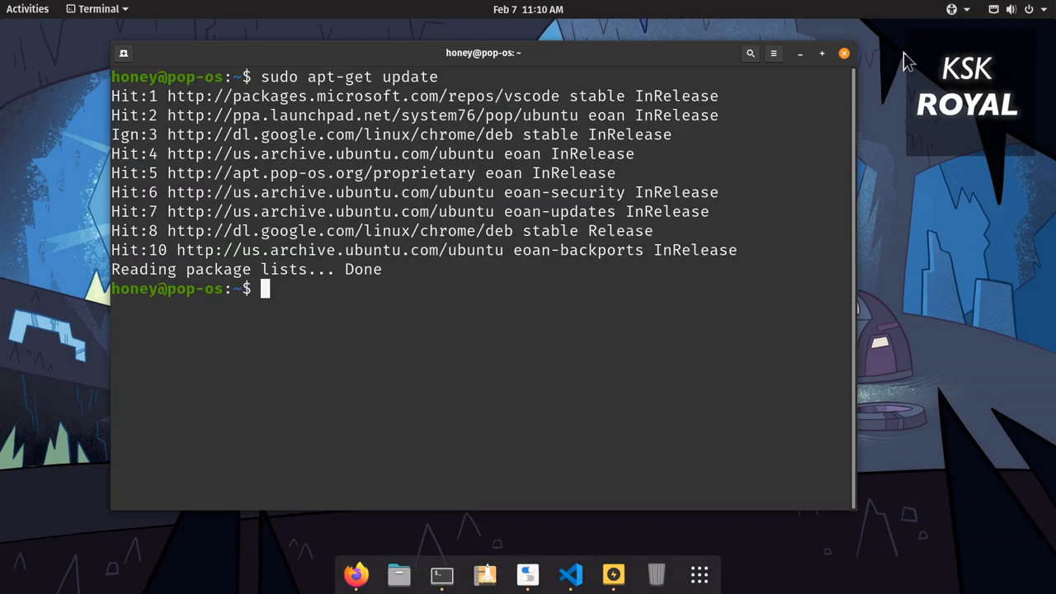
Hide the Terminal, open Files on the Home folder, then move on to Pop!_Shop
left_click(27, 10)
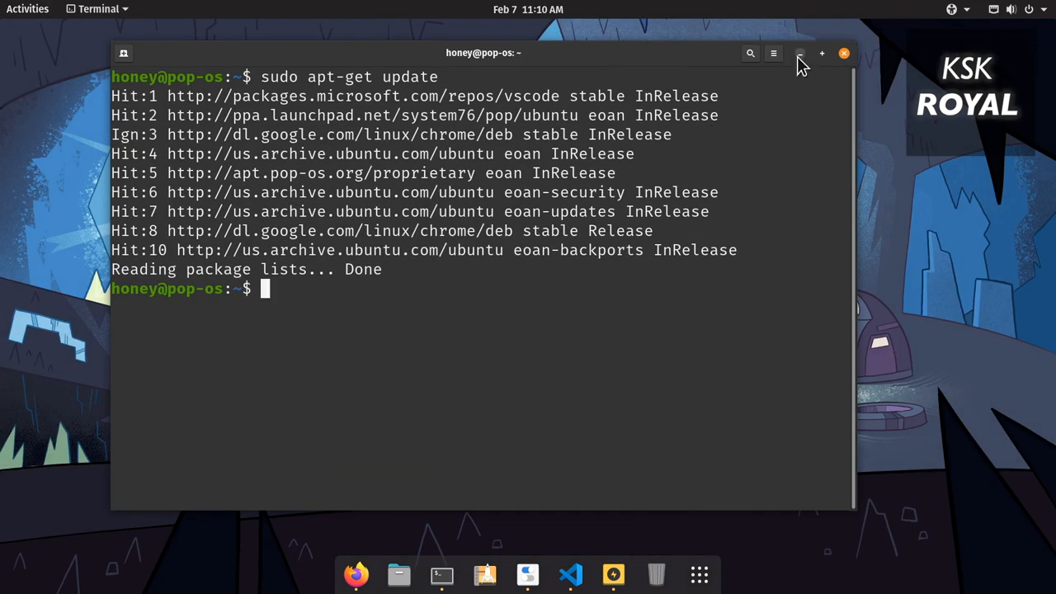
left_click_drag(482, 52, 481, 81)
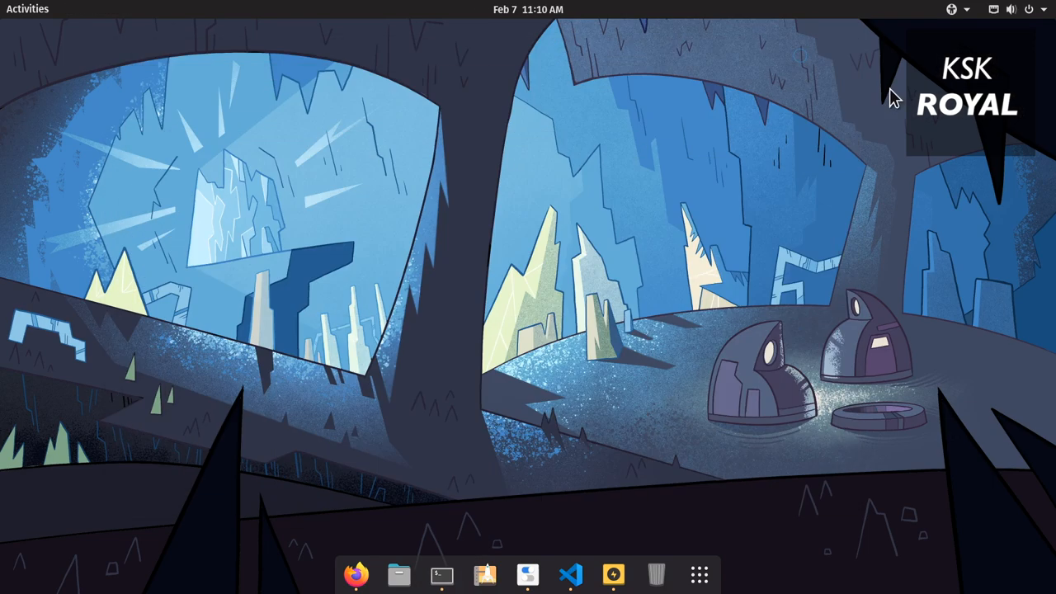
left_click(398, 574)
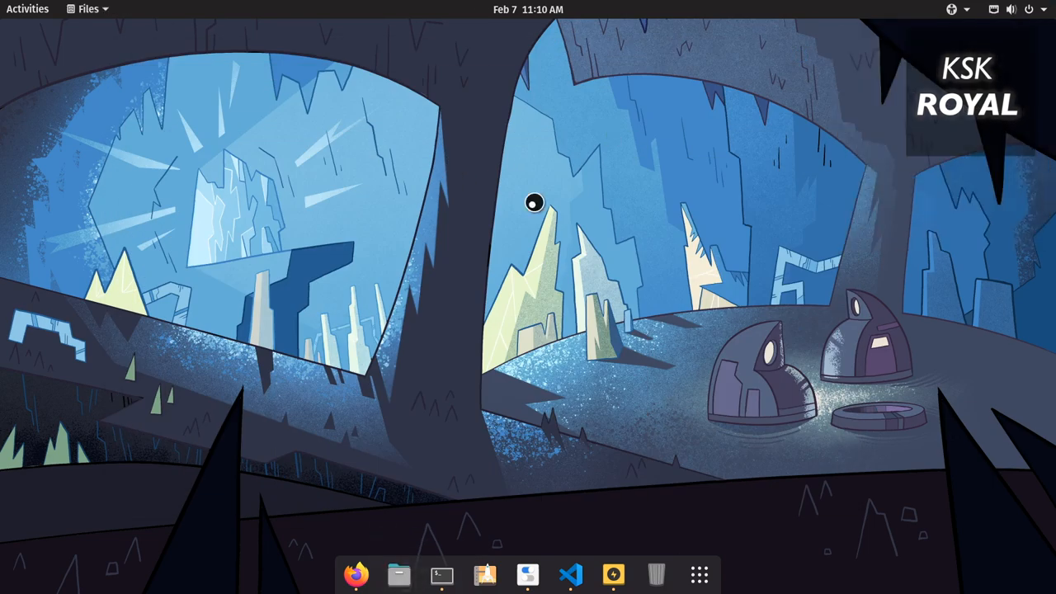
mouse_move(442, 573)
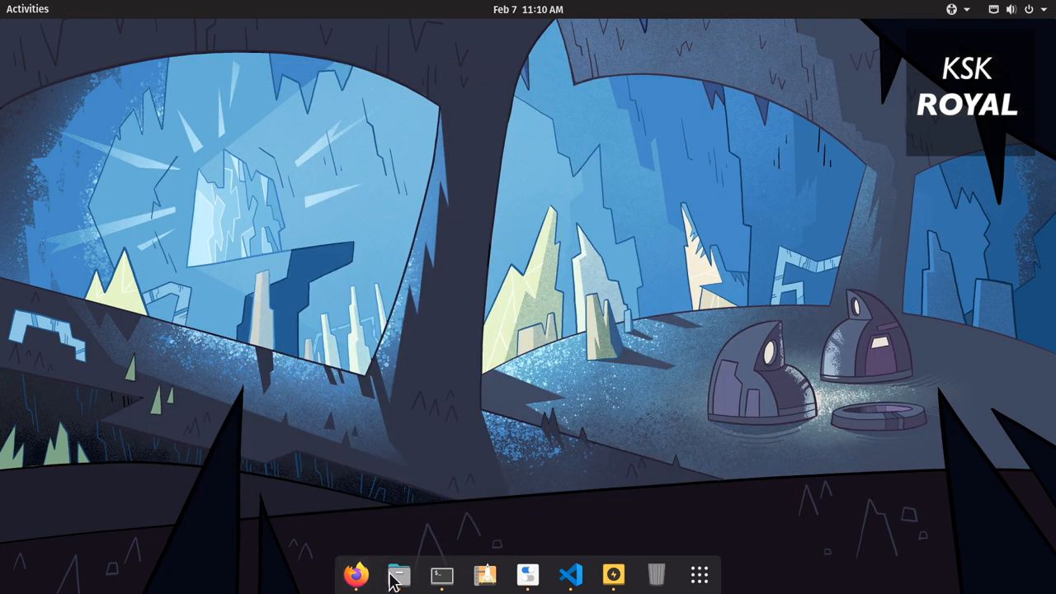
left_click(399, 576)
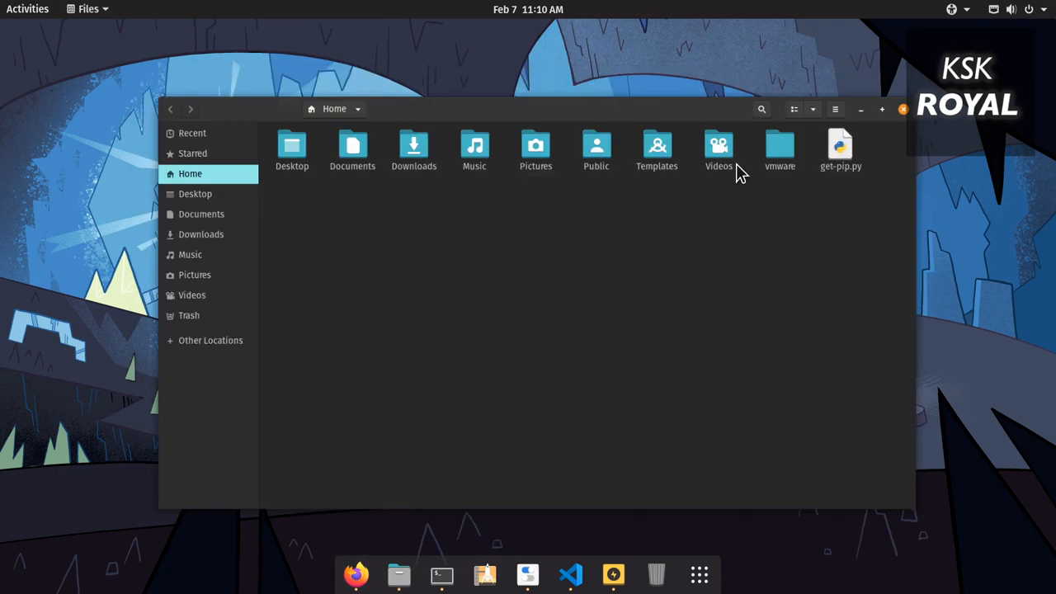
left_click(902, 108)
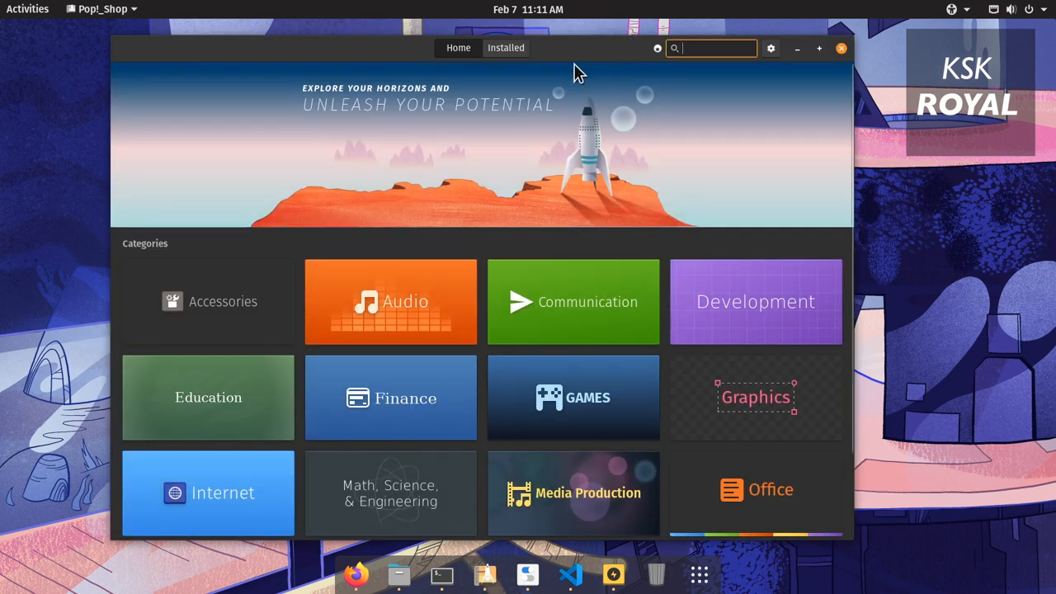
mouse_move(590, 205)
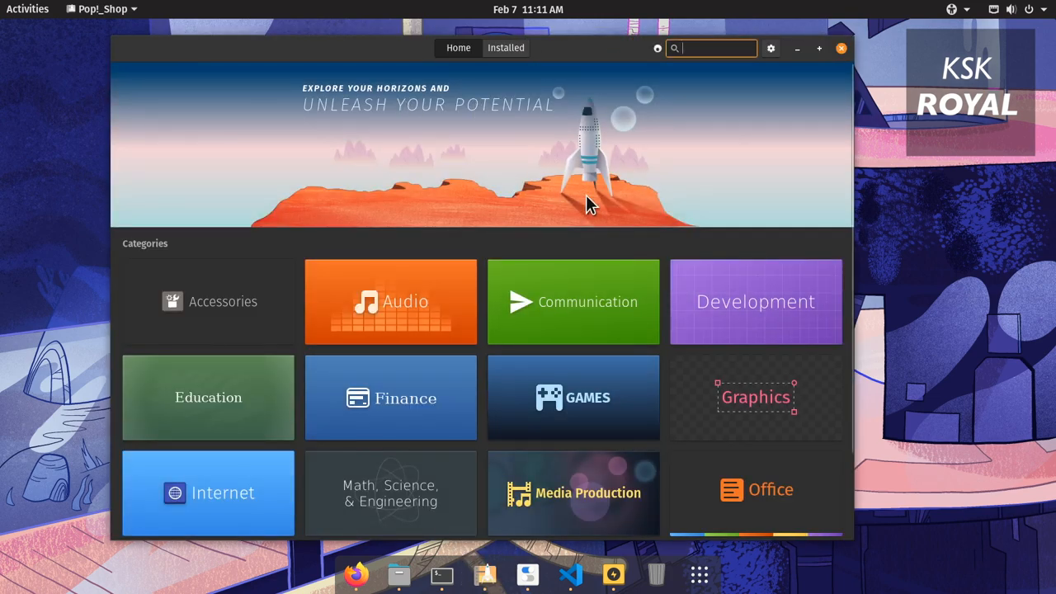
Browse Pop!_Shop's Development category and look over the Atom details page
scroll("down", 3)
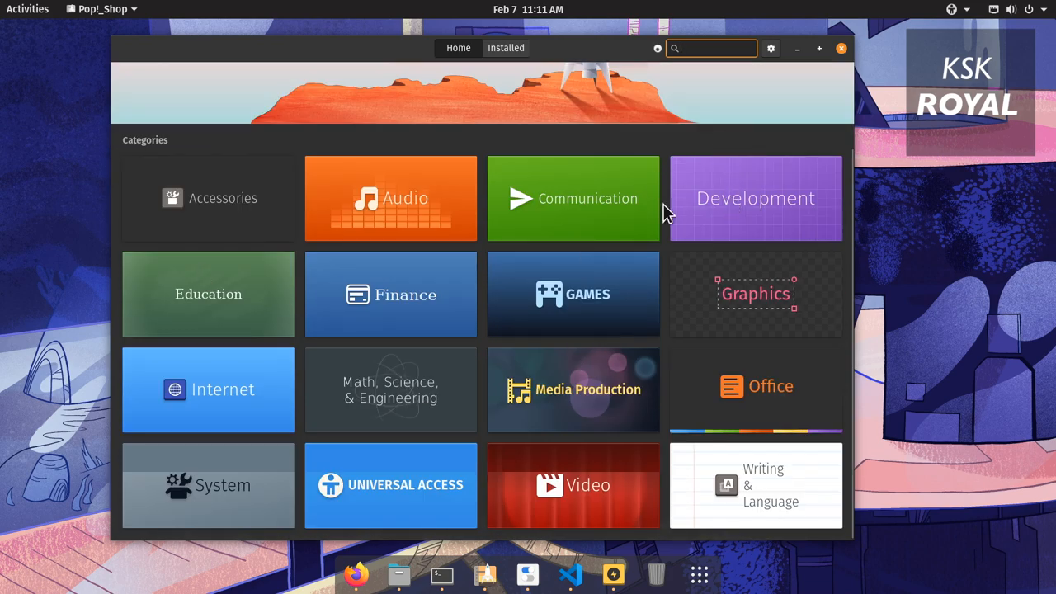
left_click(755, 198)
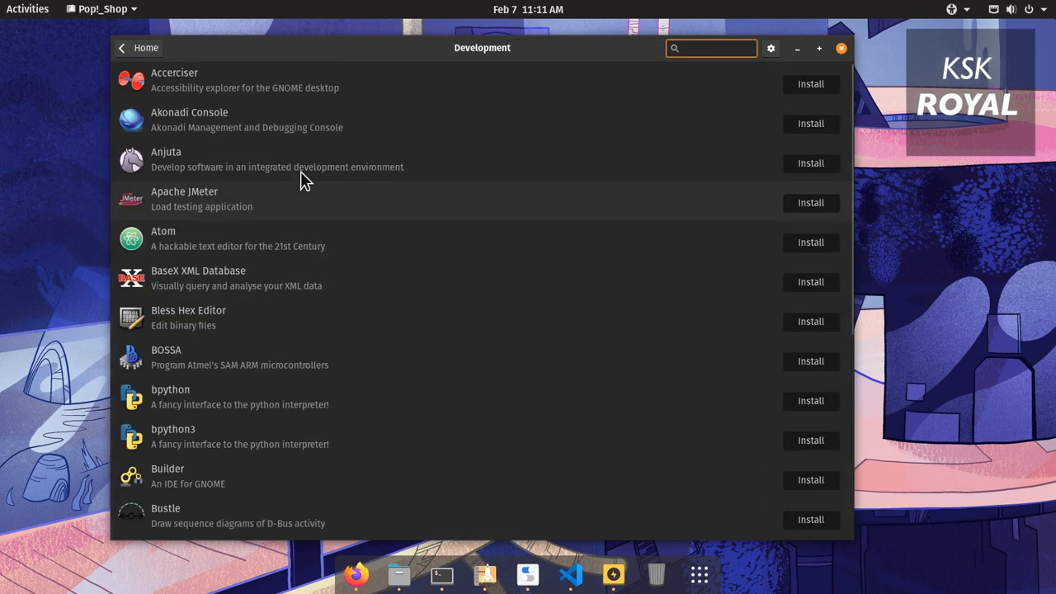
scroll("down", 3)
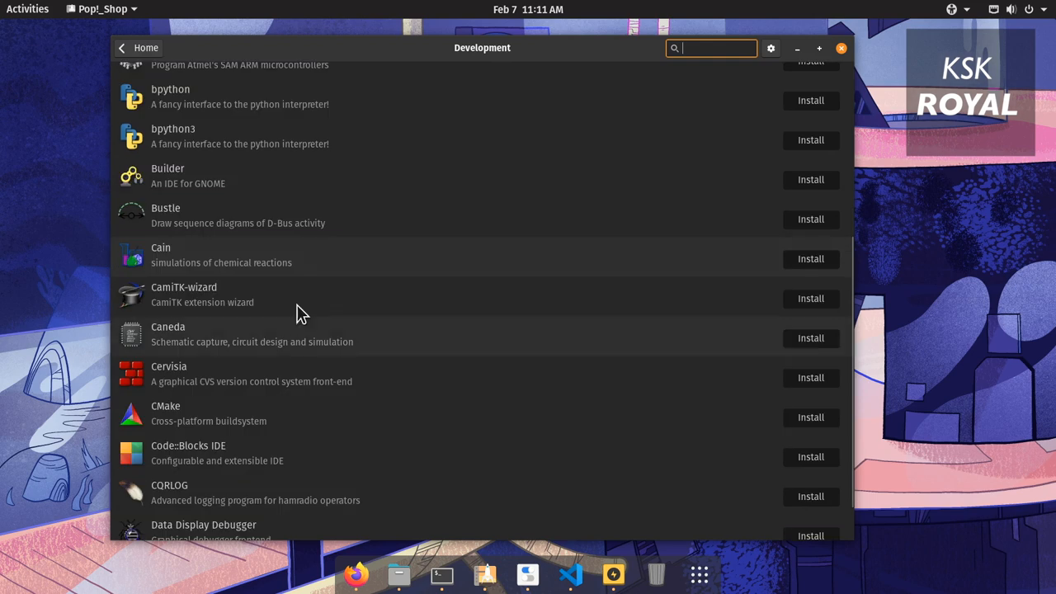
scroll("up", 3)
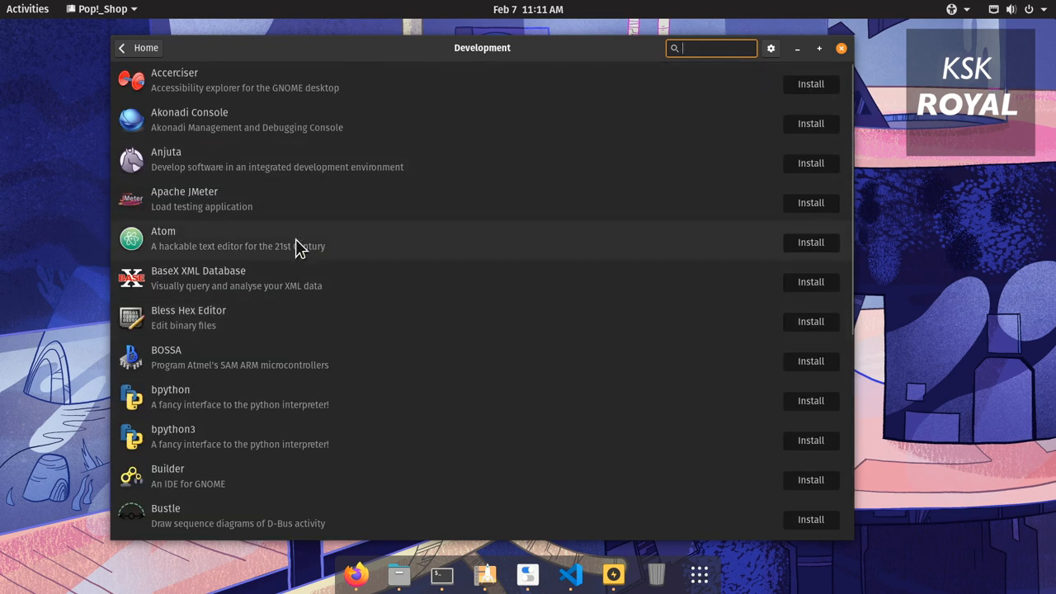
left_click(248, 239)
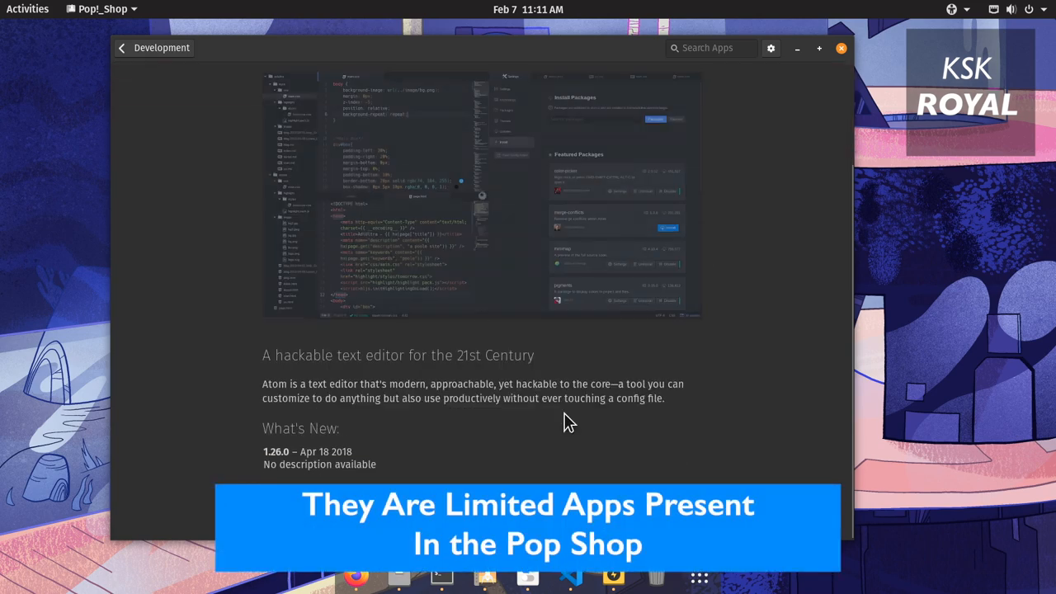
left_click(121, 47)
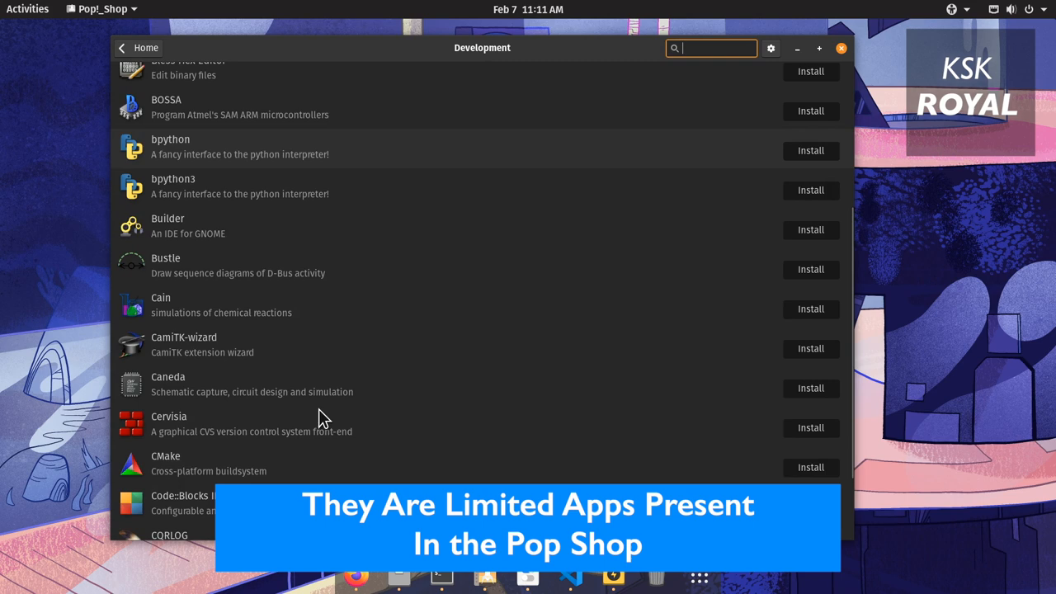
Look over the Code::Blocks IDE details, return to the list and search for 'netbe'
scroll("down", 3)
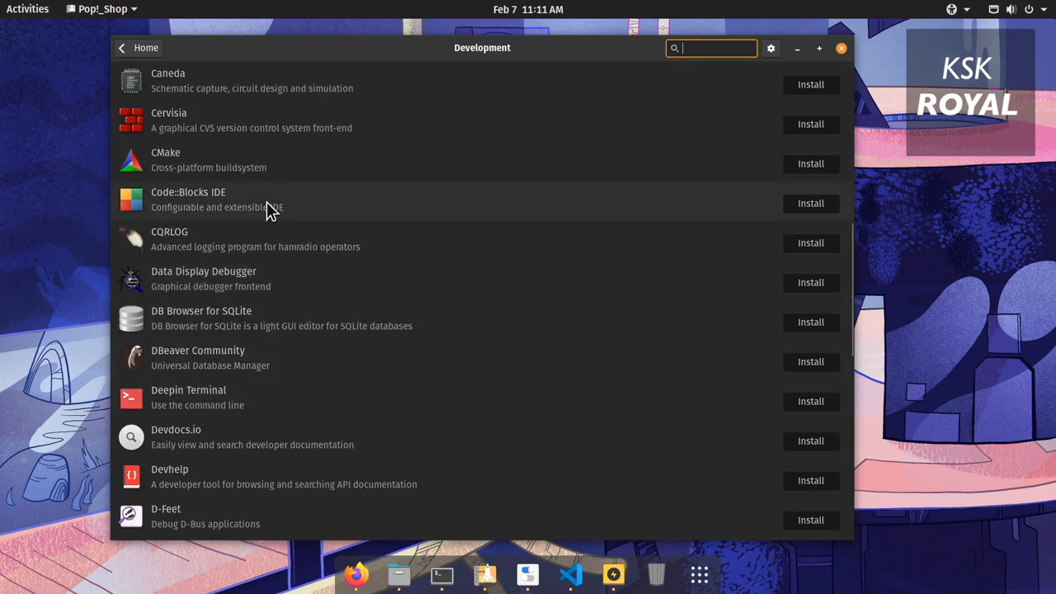
left_click(217, 199)
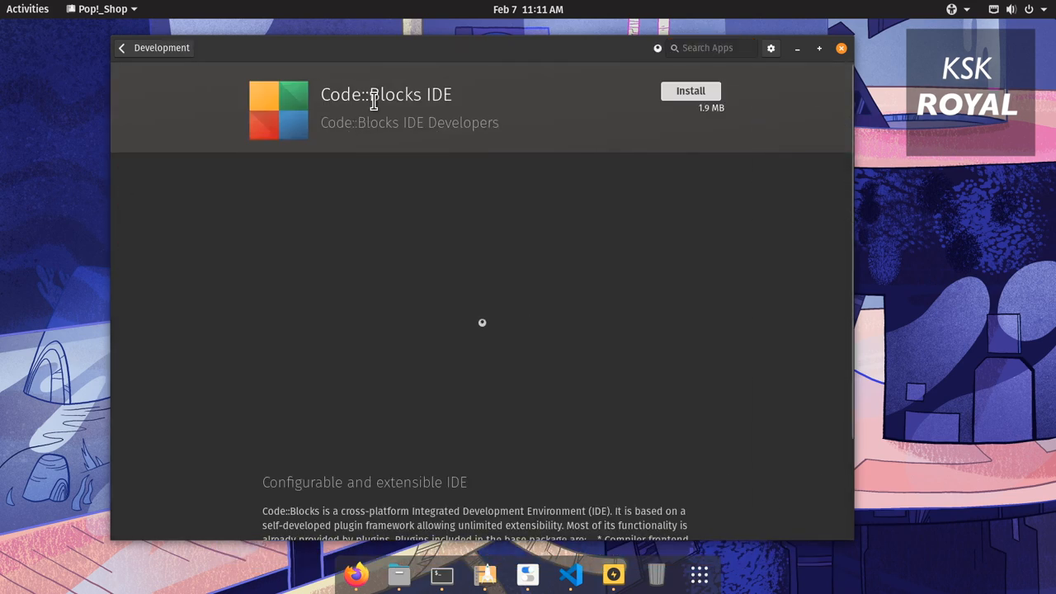
scroll("down", 3)
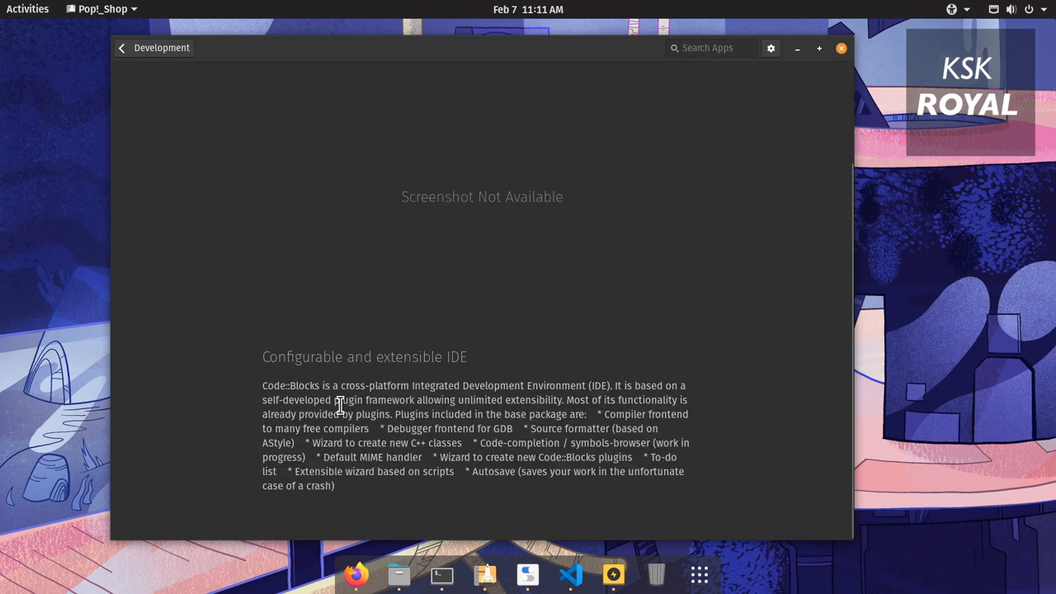
left_click(121, 47)
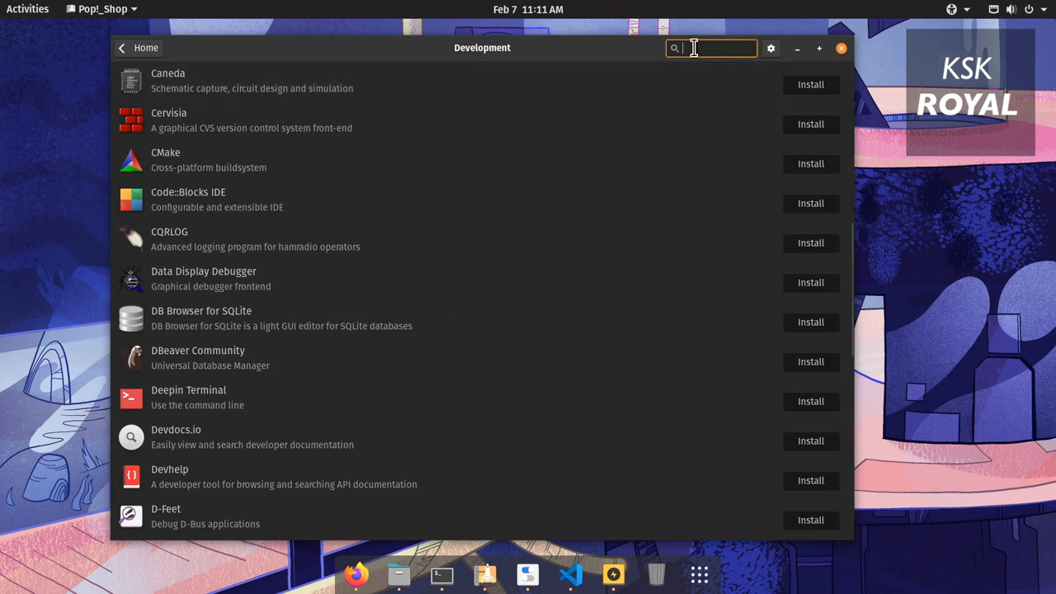
type("netbe")
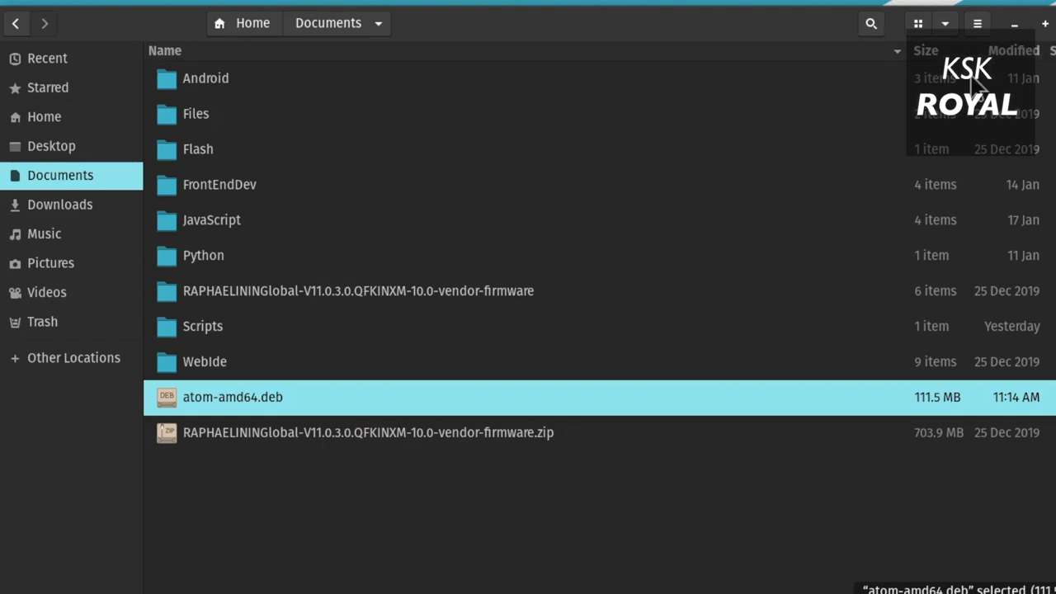
Open atom-amd64.deb from Documents, launching the Eddy installer
double_click(233, 397)
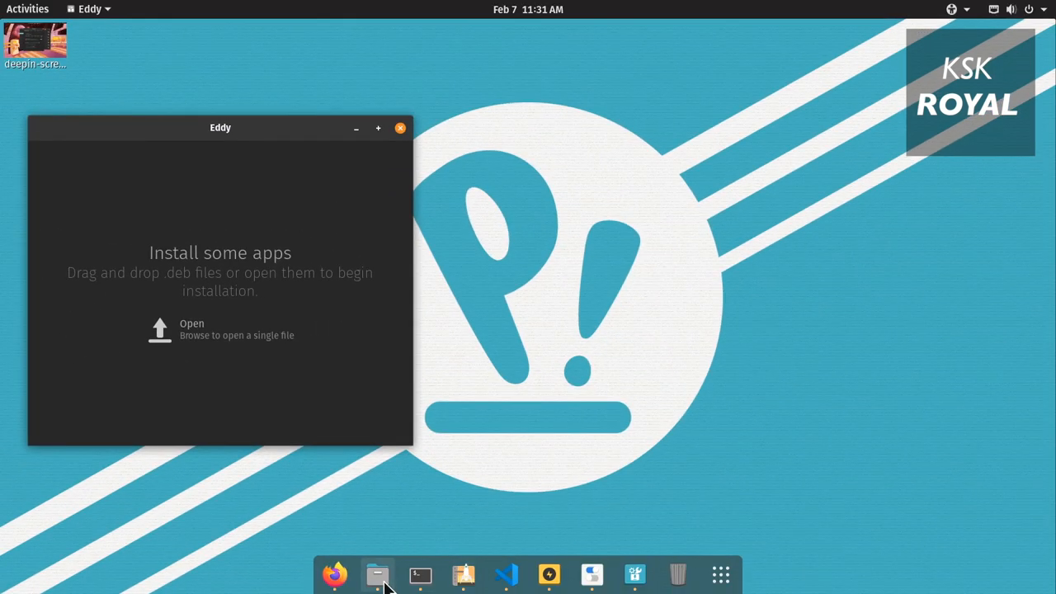
Drag atom-amd64.deb from Files into Eddy, install Atom and close the installer
left_click(377, 575)
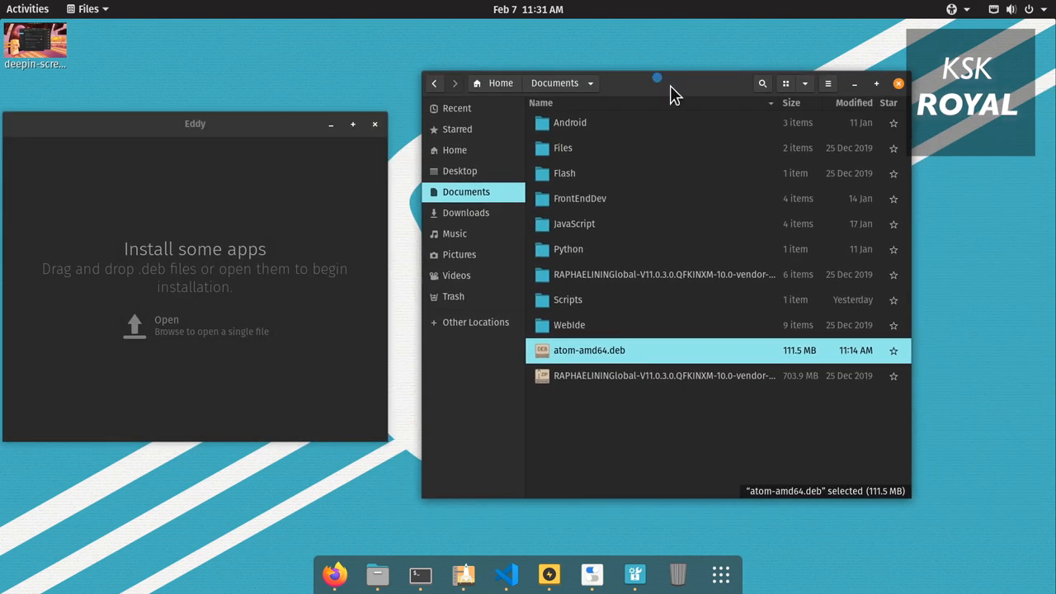
mouse_move(642, 356)
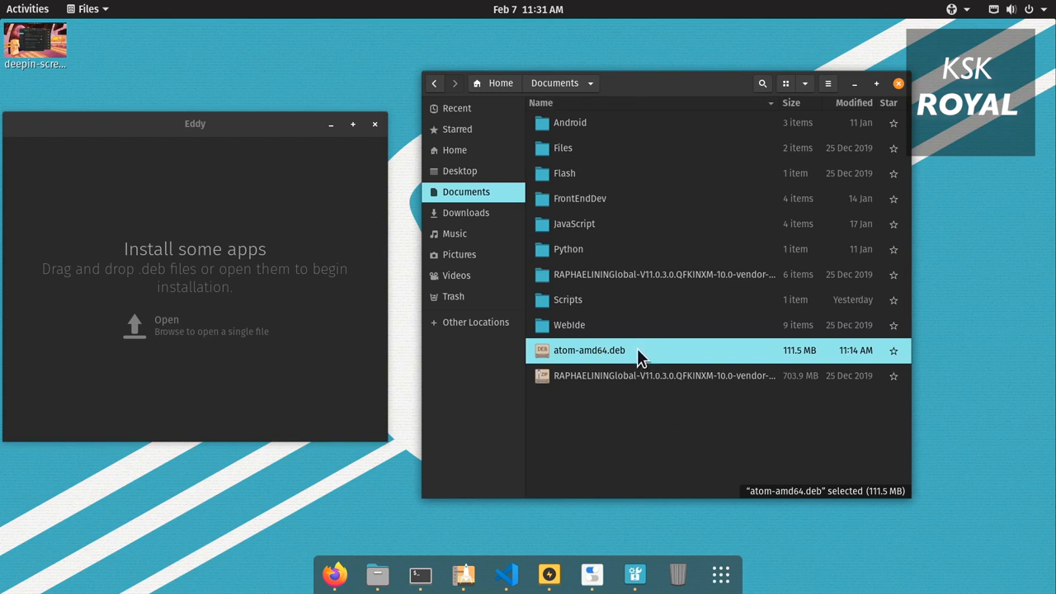
left_click_drag(589, 350, 103, 157)
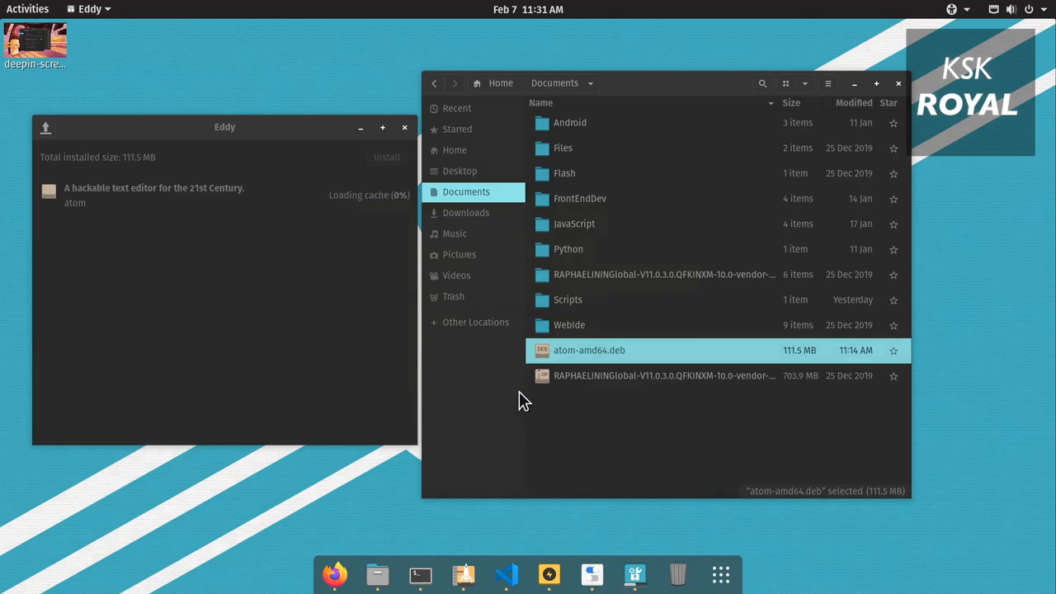
left_click(387, 157)
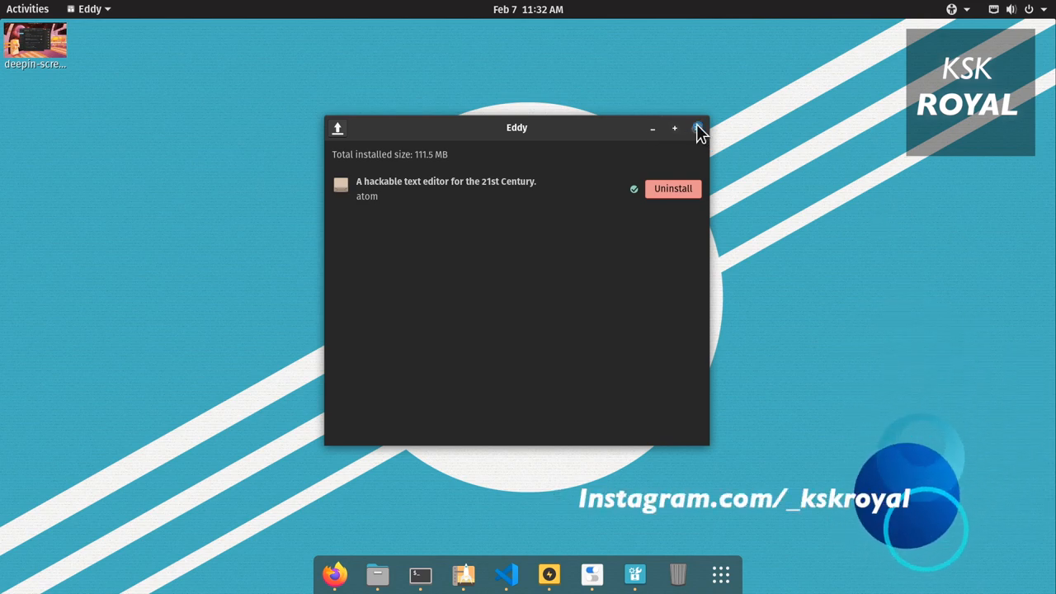
left_click(698, 128)
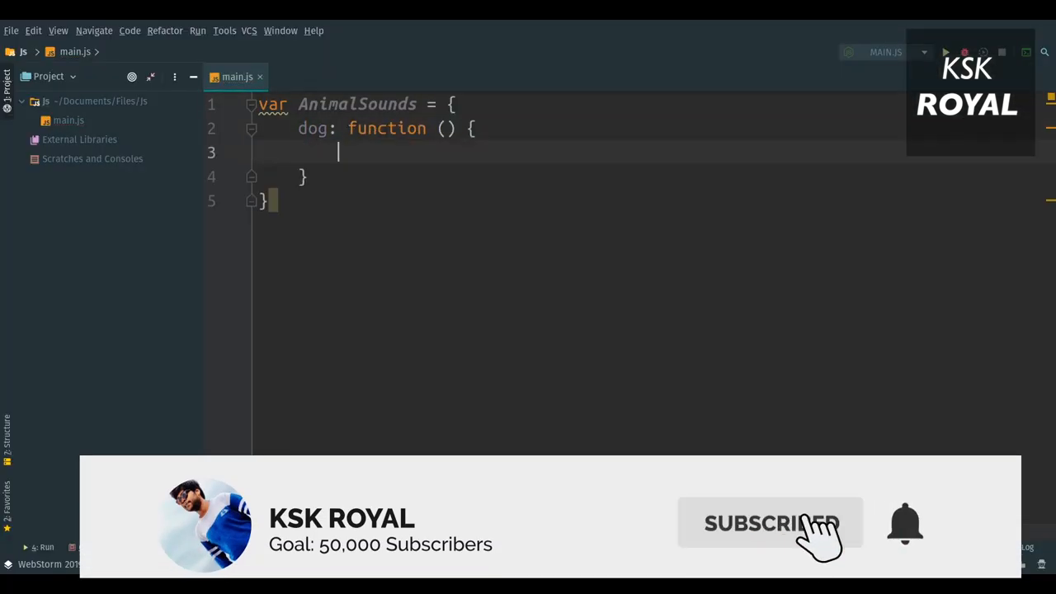
Write the dog and cat functions of AnimalSounds logging "Bow" and "Meow"
type("console.log(\"\")")
left_click(675, 177)
type(",")
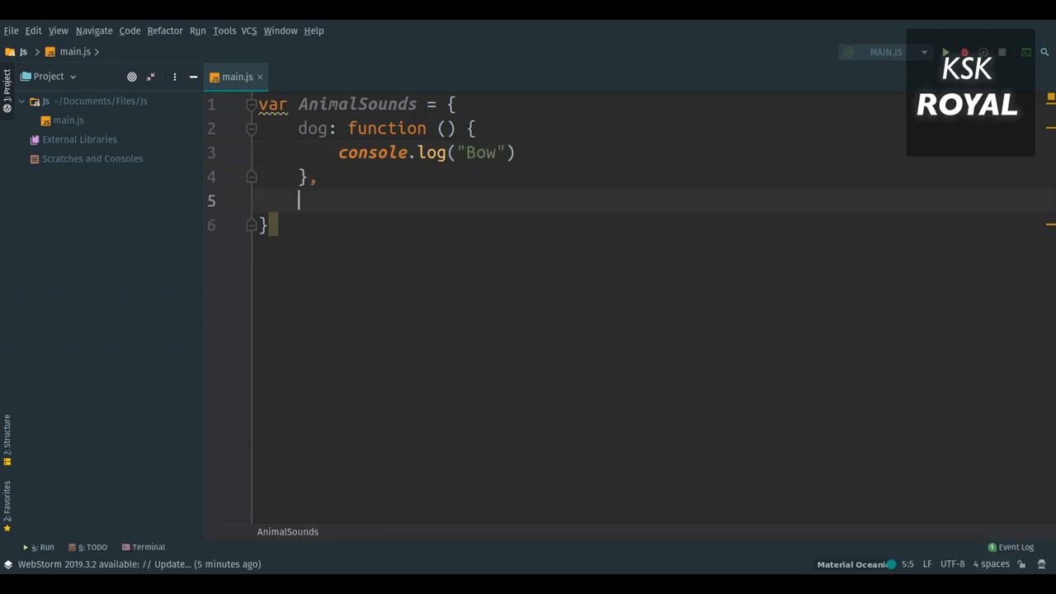
type("cat: function () {")
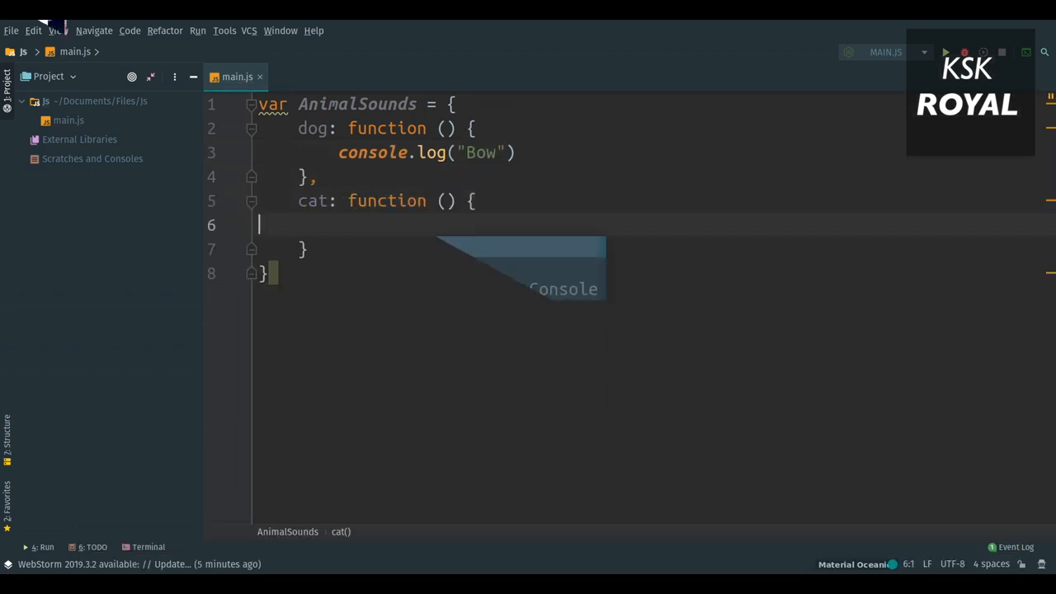
type("console.")
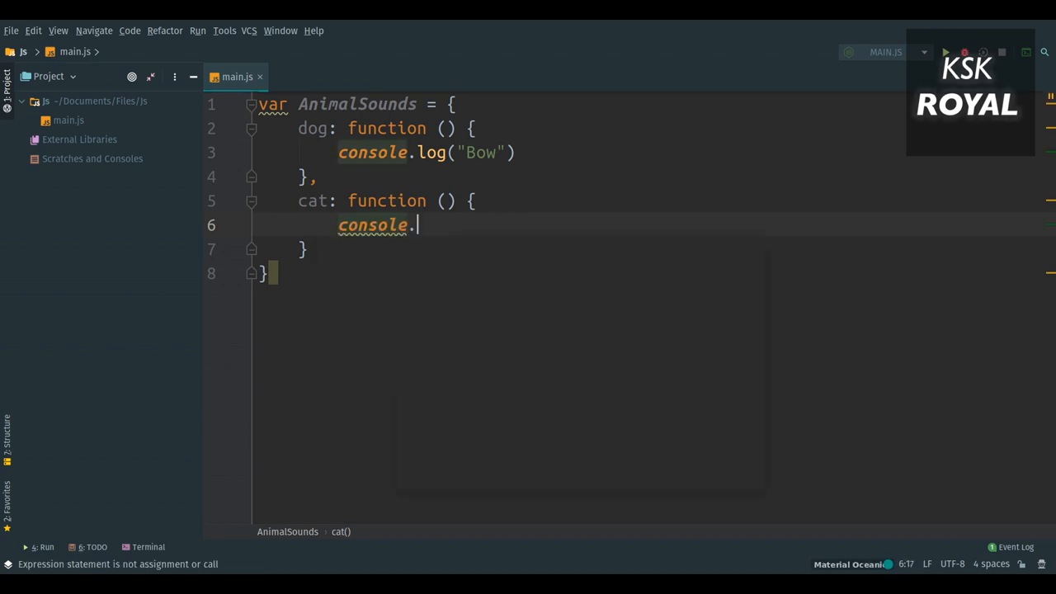
type("log(\"Meow\")")
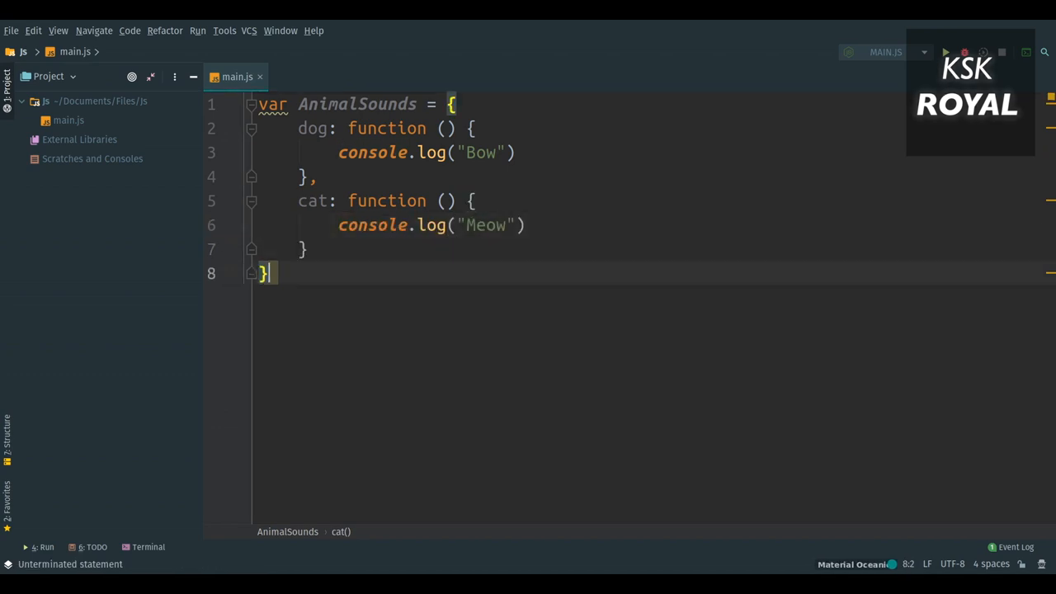
Begin function run() with an if typeof == "object" check and a for-in loop
type("function")
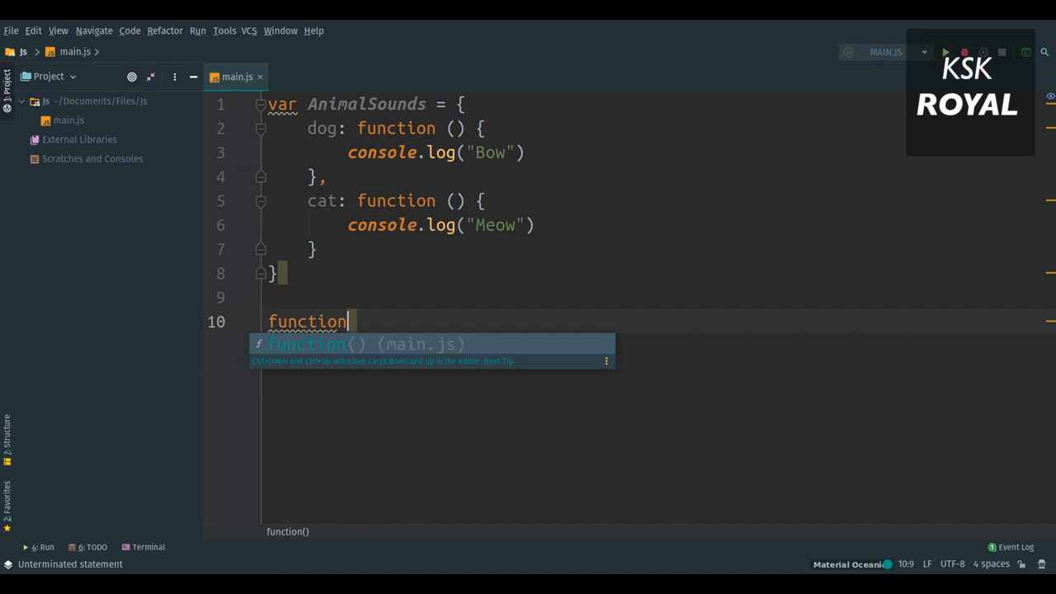
type("run() {")
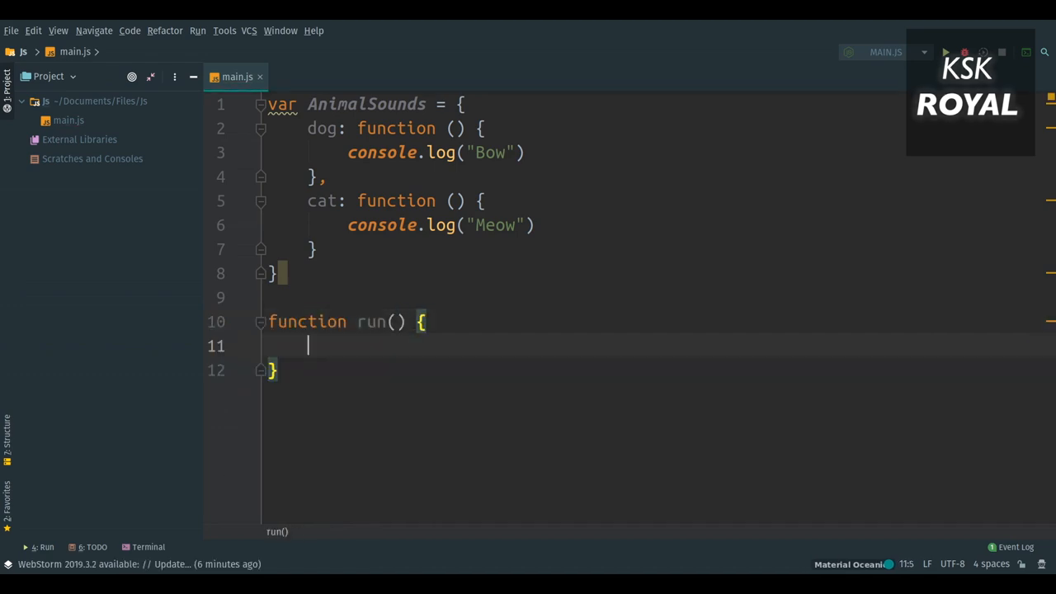
type("if() {")
type("run(")
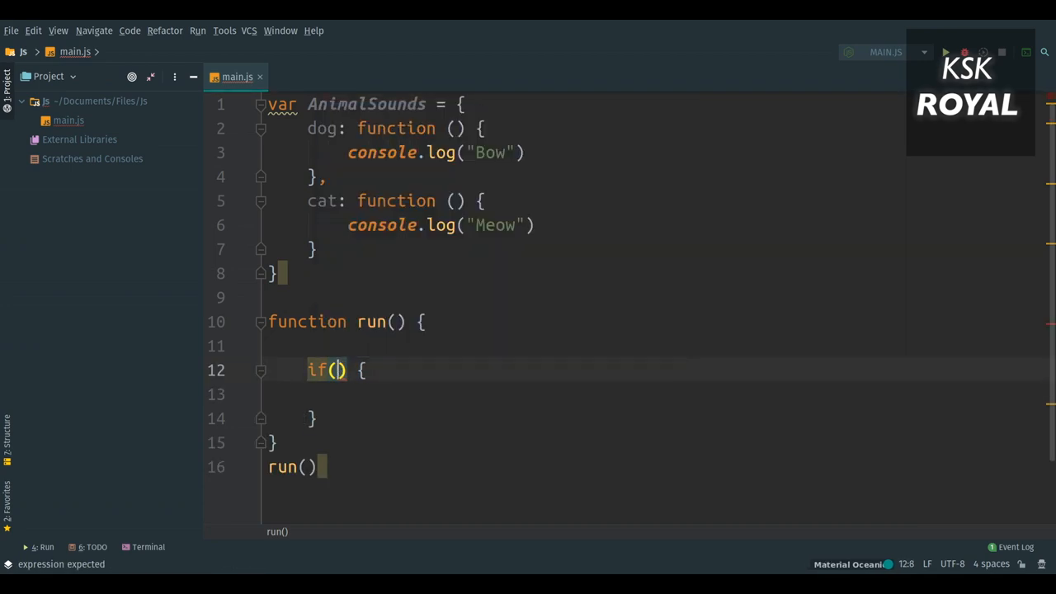
type("typeof _animalSounds")
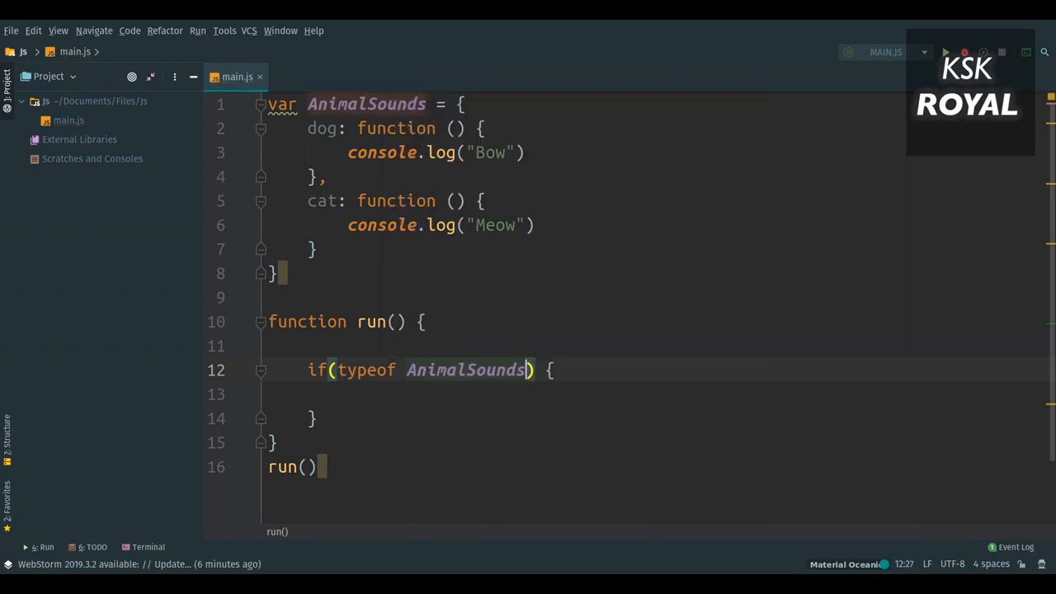
type("== \"object\"")
left_click(657, 395)
type("for() {")
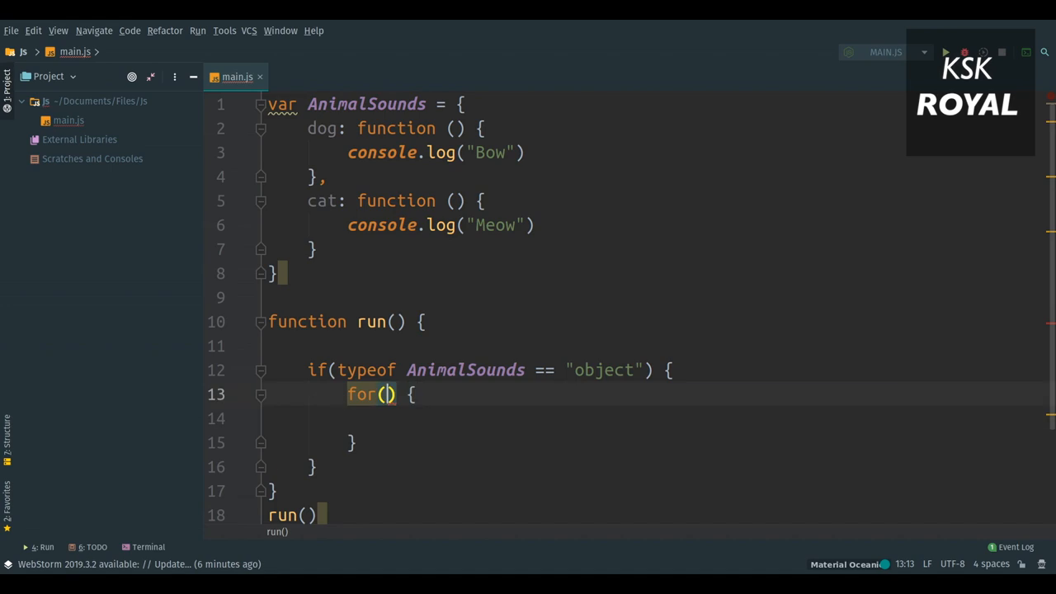
type("key in requestAnimationFrame(")
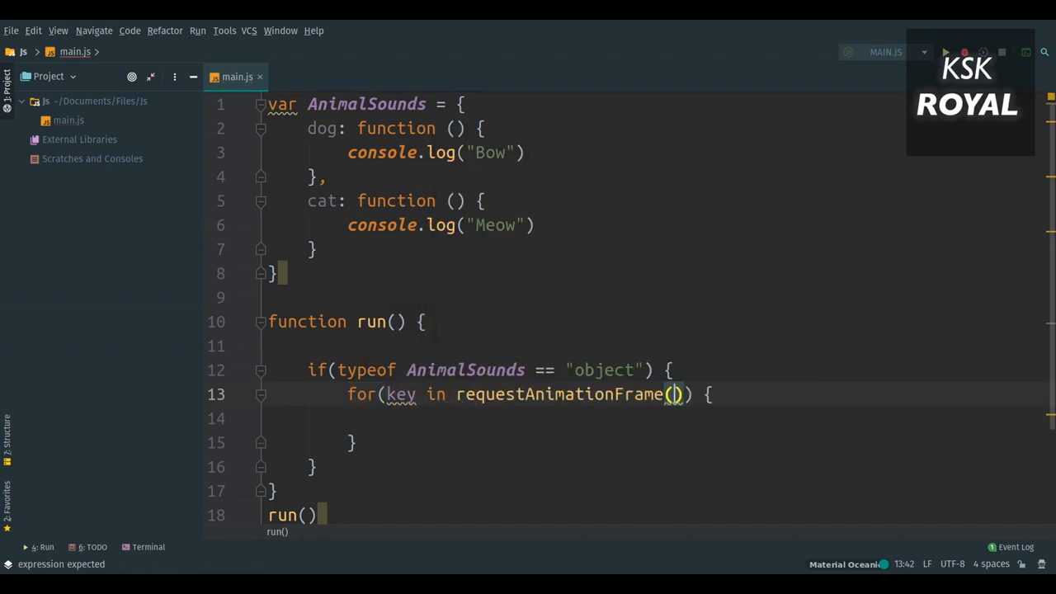
type("con")
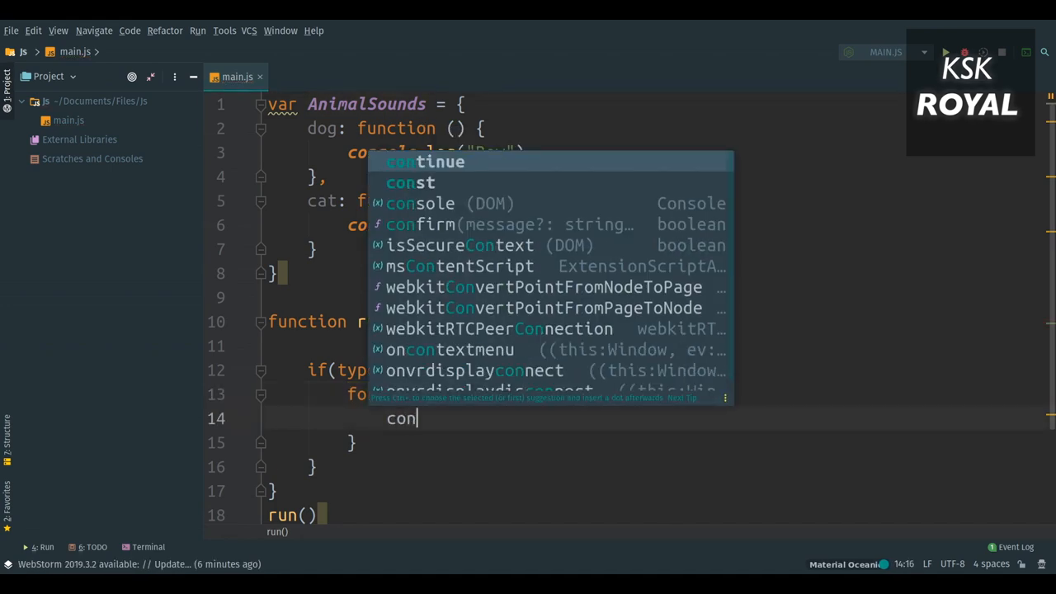